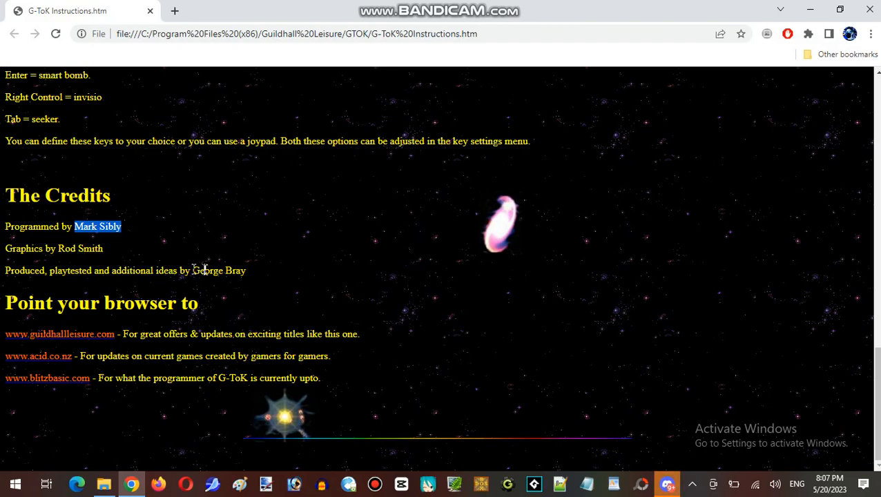
mouse_move(125, 272)
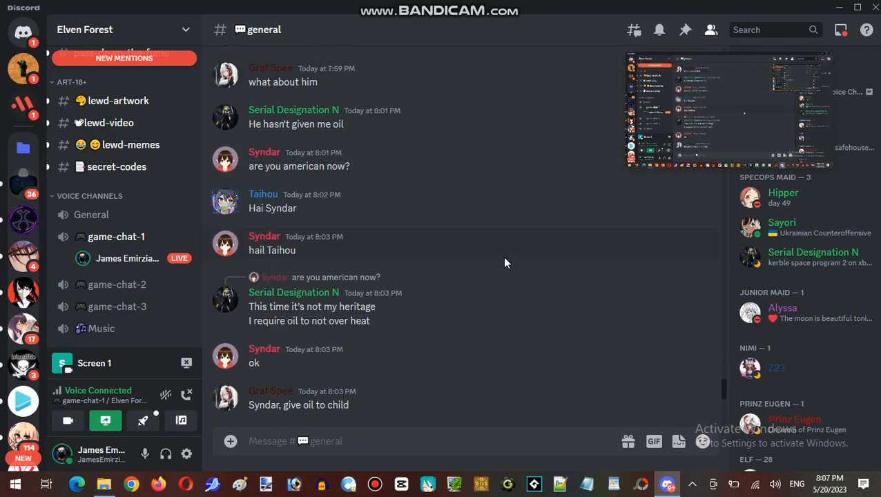
Step: Minimize Discord to reveal the GTOK game folder
scroll(down, 3)
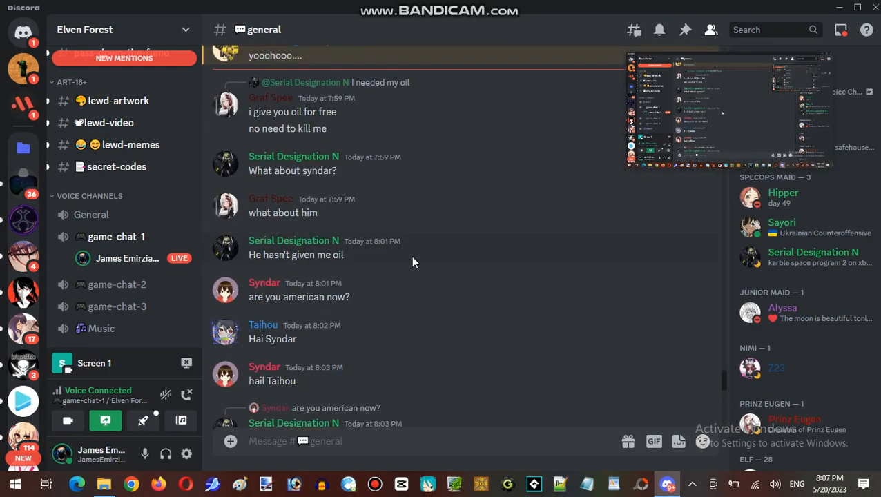
scroll(down, 3)
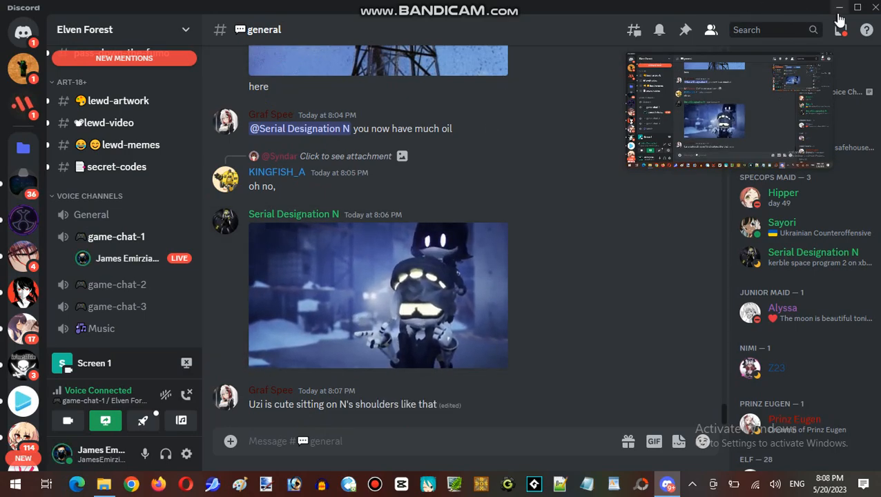
click(103, 483)
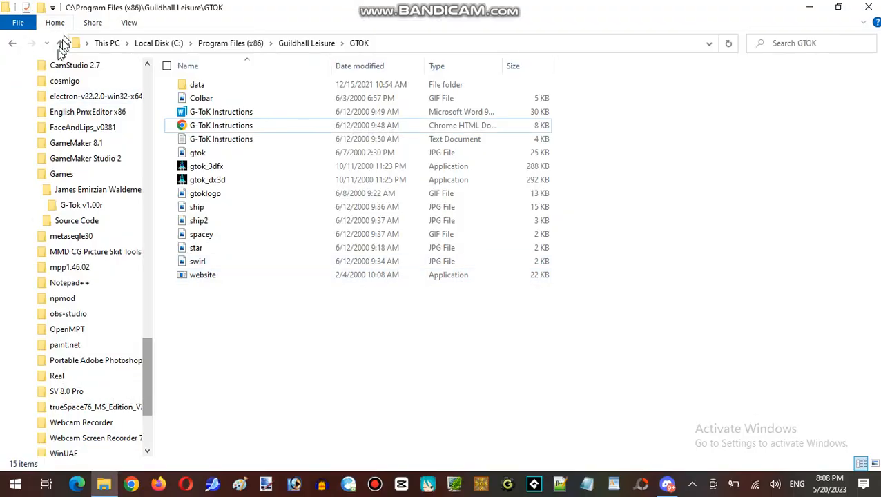
Step: Open the GTOK data folder and select the english text document
click(197, 85)
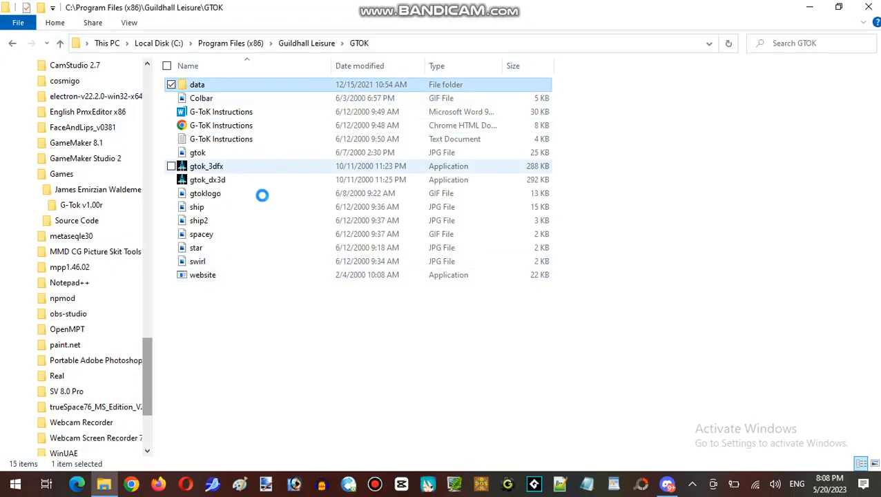
double_click(197, 84)
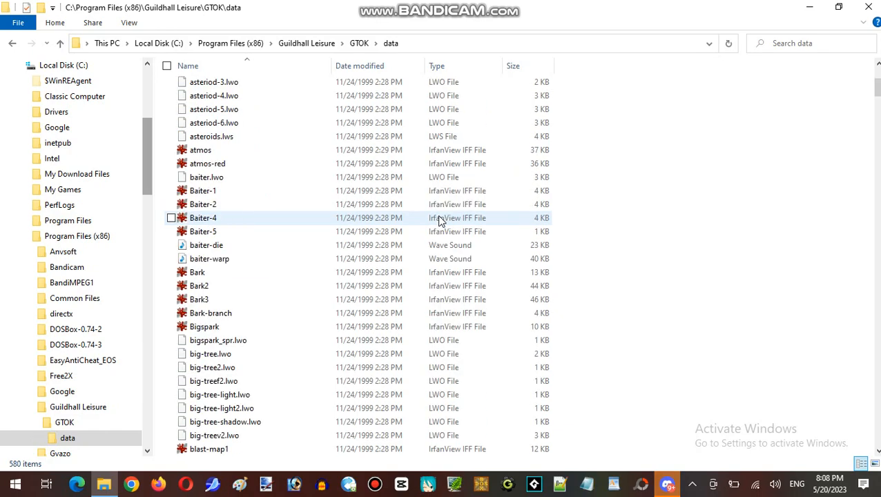
scroll(down, 3)
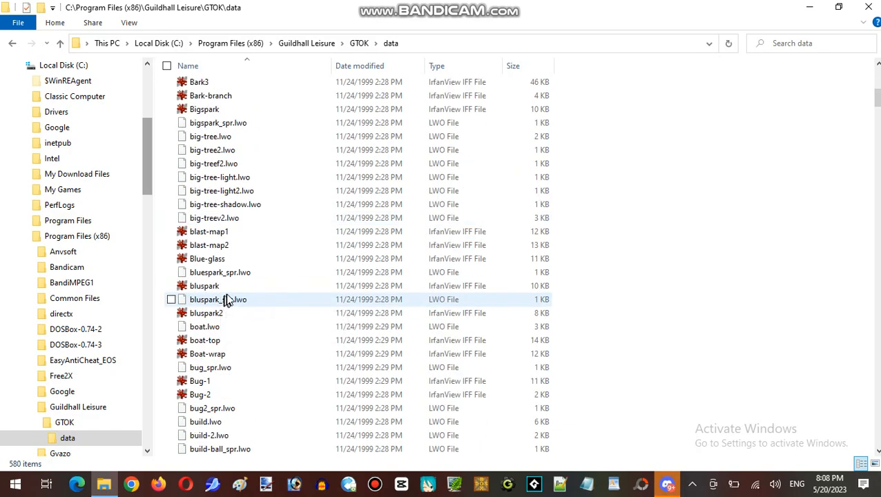
scroll(down, 3)
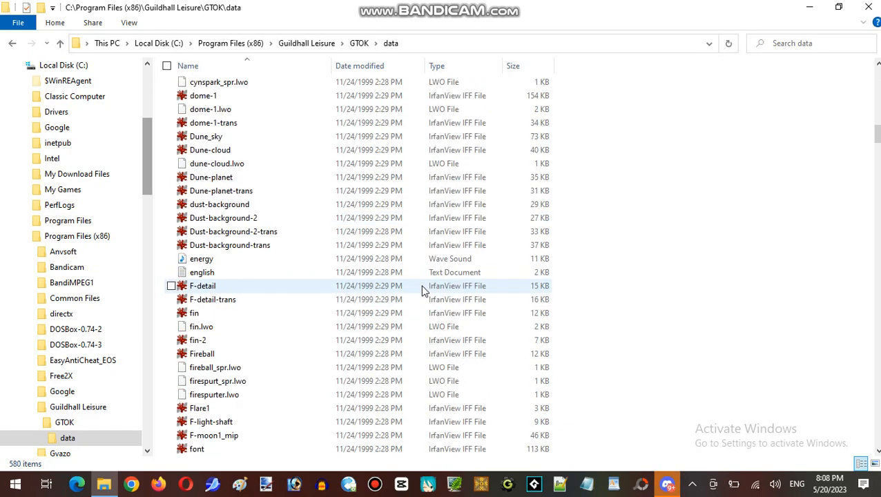
click(201, 270)
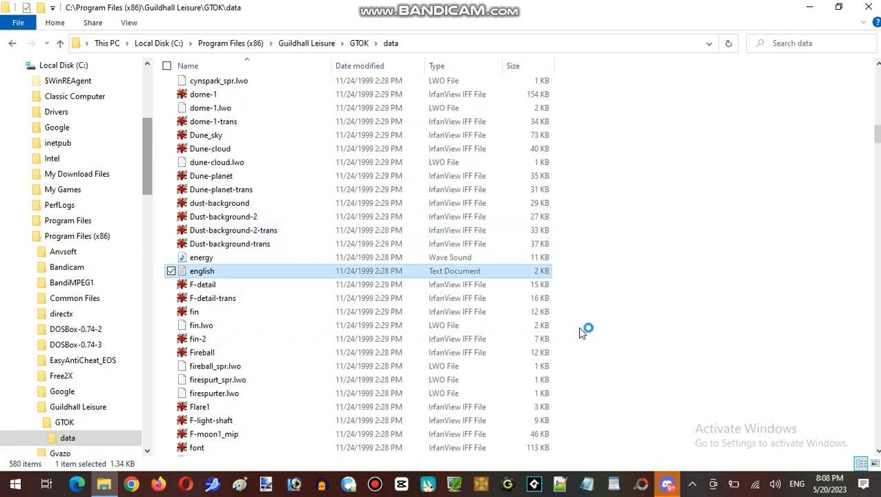
double_click(201, 271)
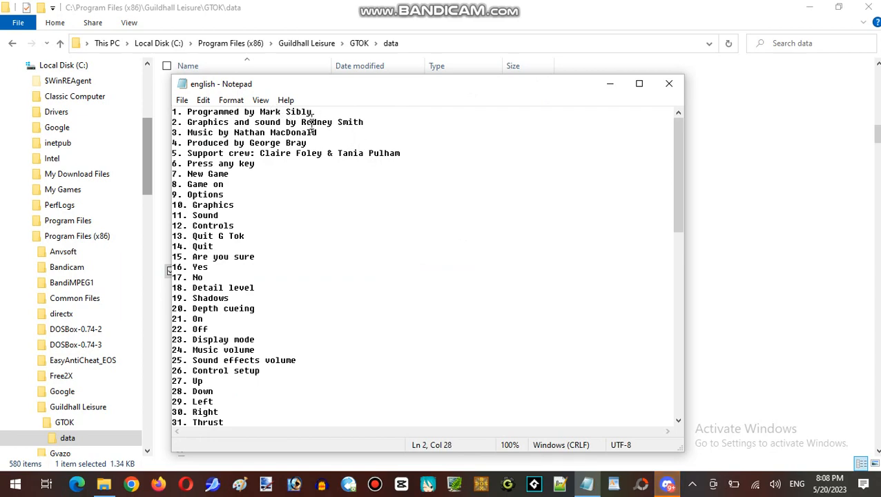
click(362, 152)
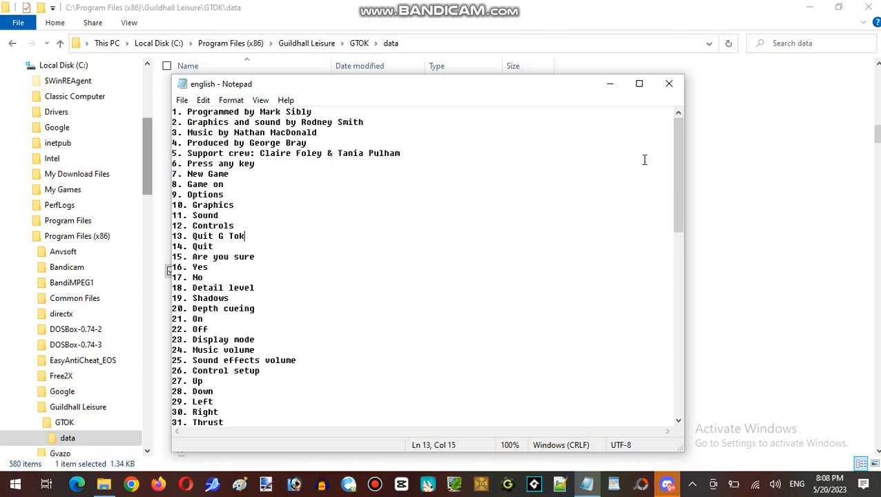
scroll(down, 3)
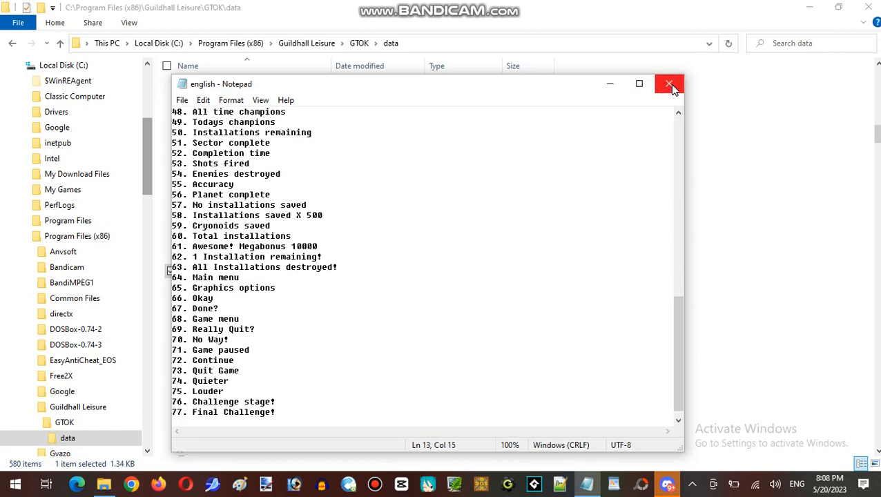
click(669, 84)
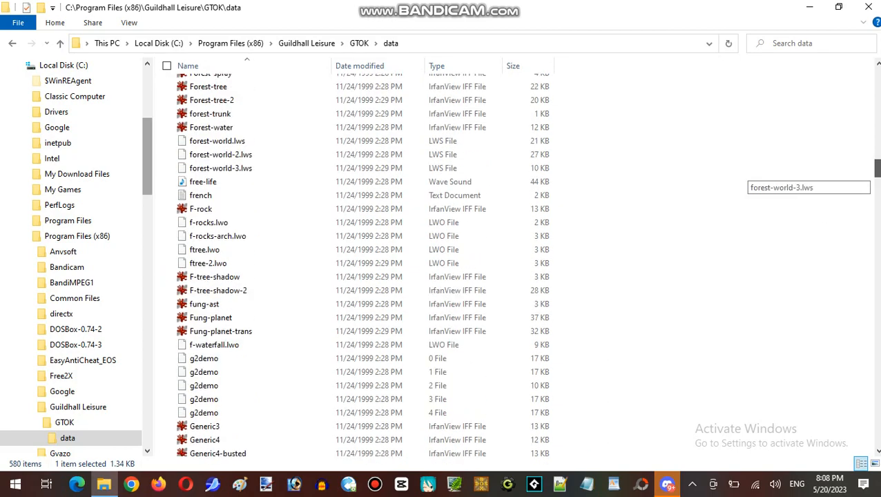
scroll(down, 3)
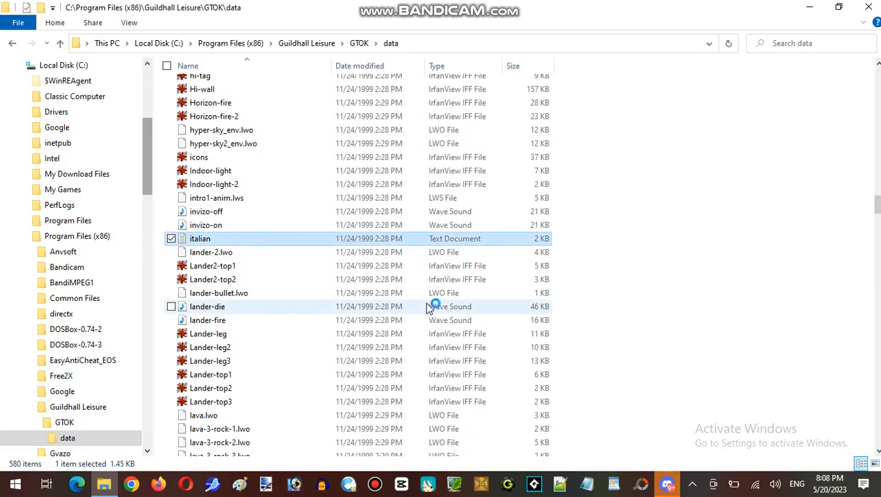
double_click(200, 238)
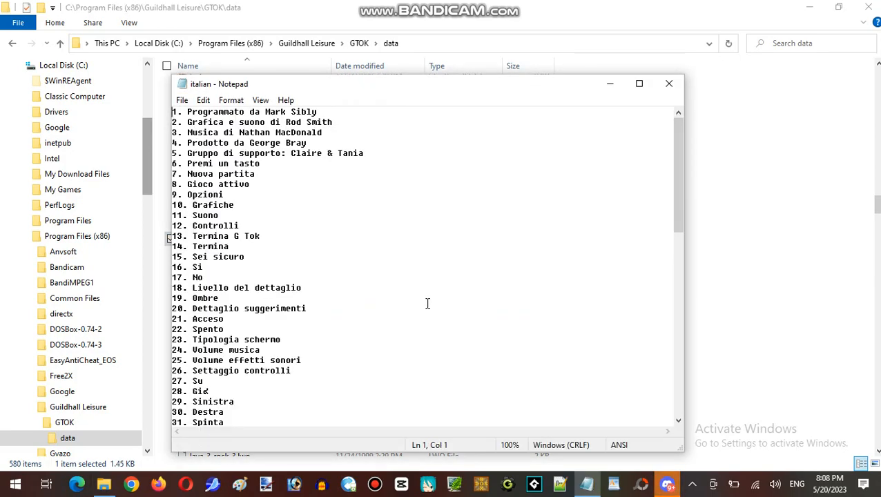
scroll(down, 3)
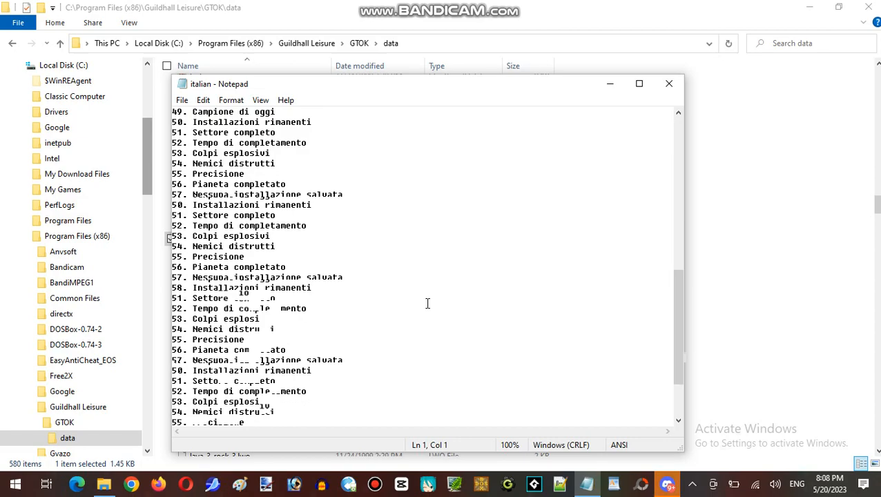
scroll(up, 3)
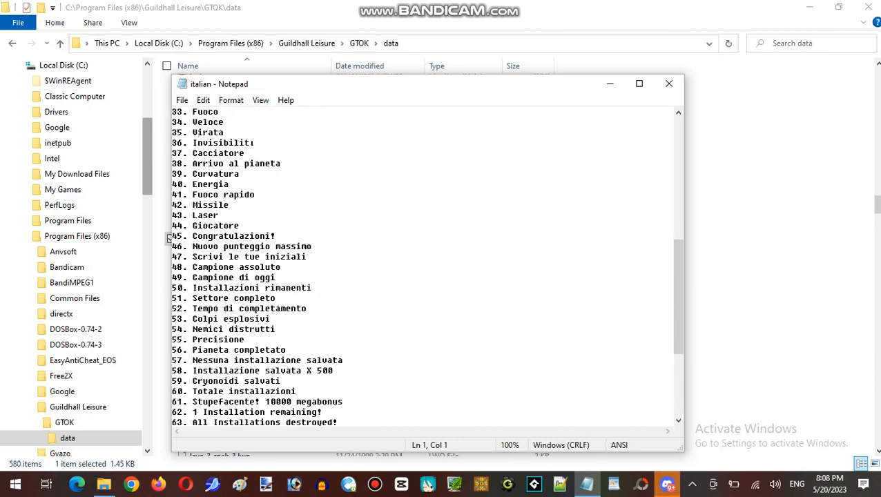
click(668, 84)
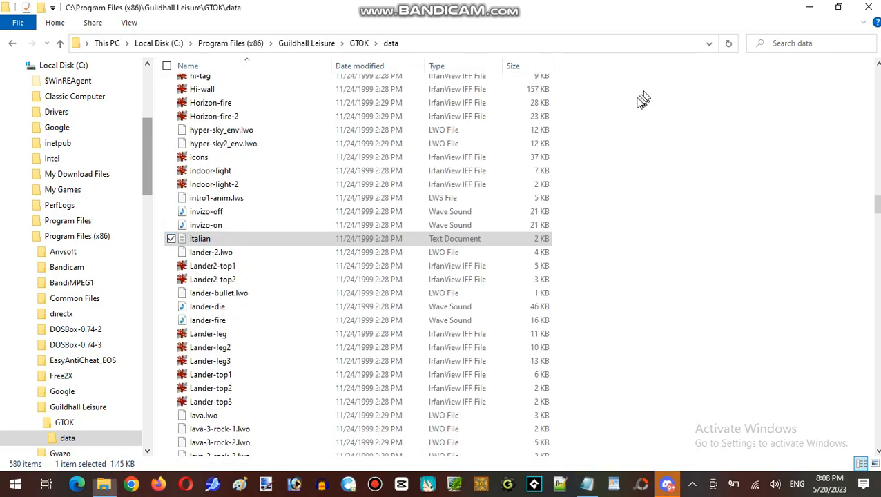
Step: Show the BD-ROM Drive (F:) GTOK contents and select the setup application
scroll(down, 3)
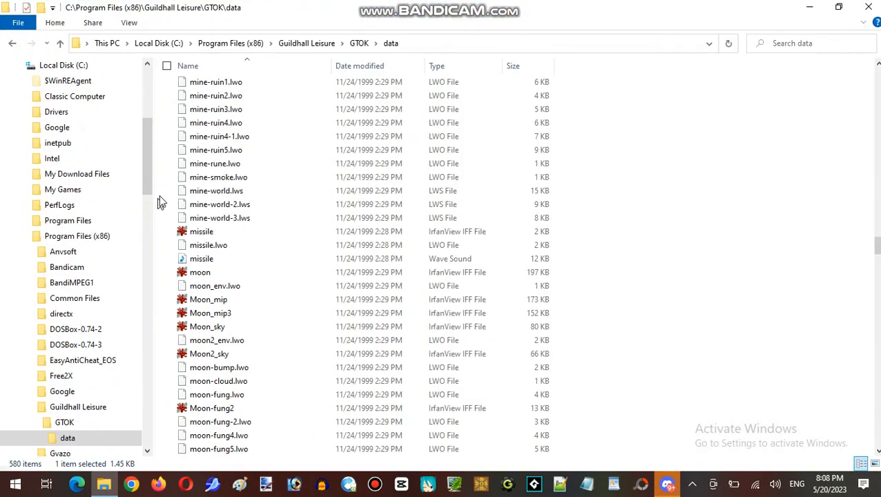
scroll(down, 3)
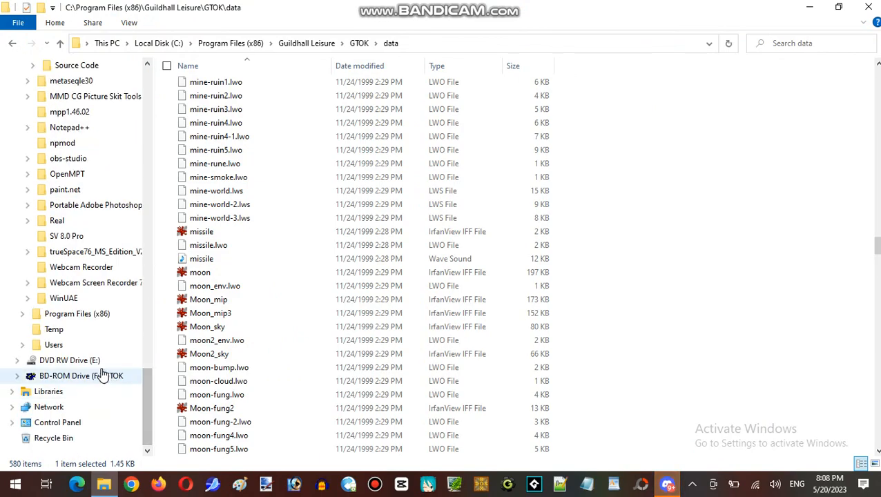
click(82, 375)
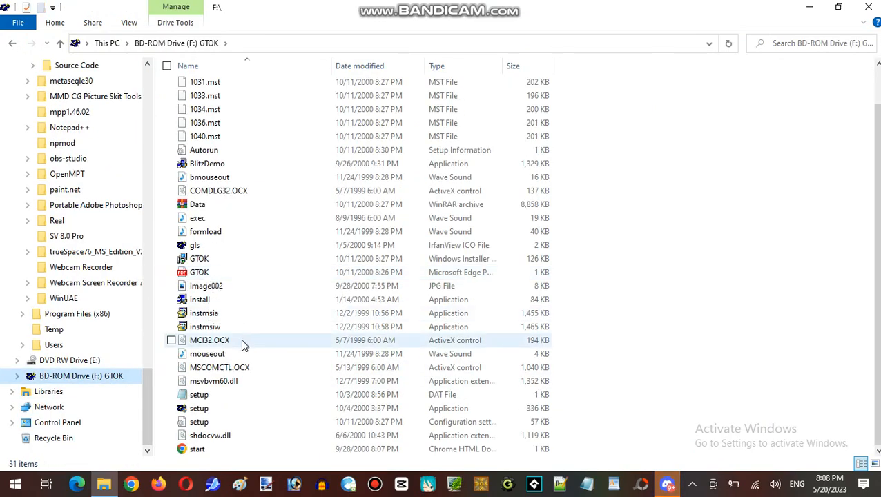
click(198, 408)
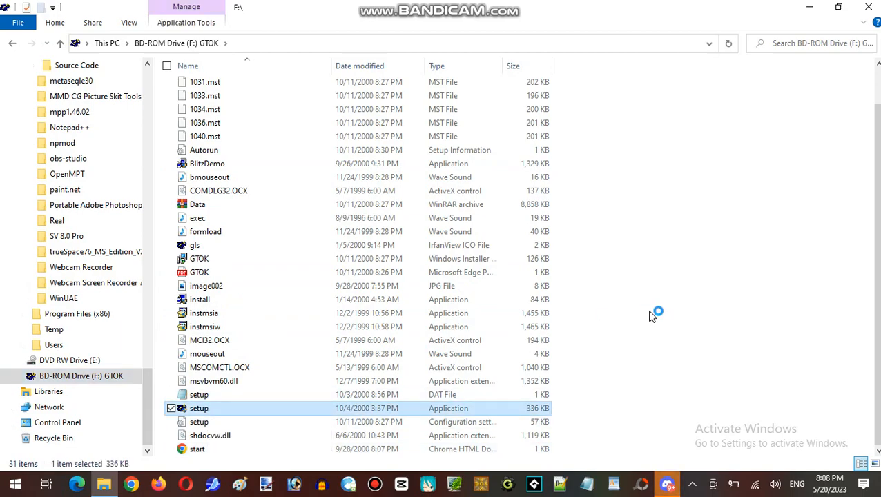
mouse_move(705, 240)
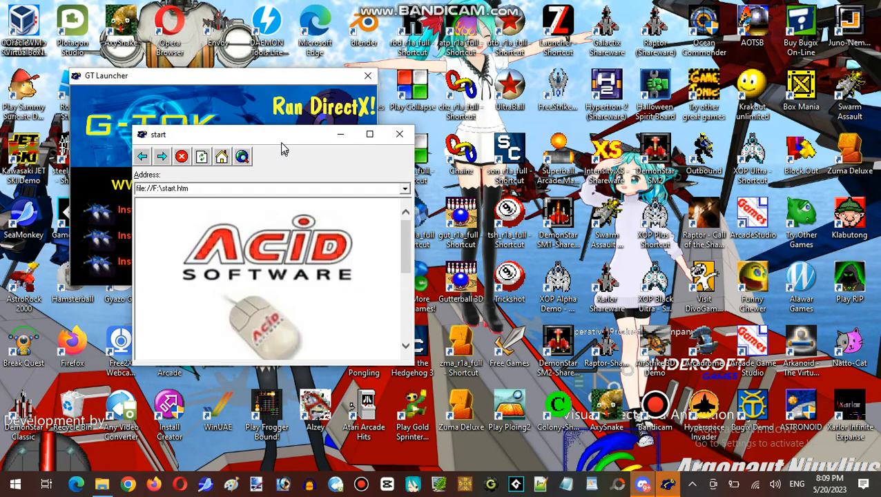
Step: Move the start page off the launcher and scroll through it
drag(283, 134, 466, 112)
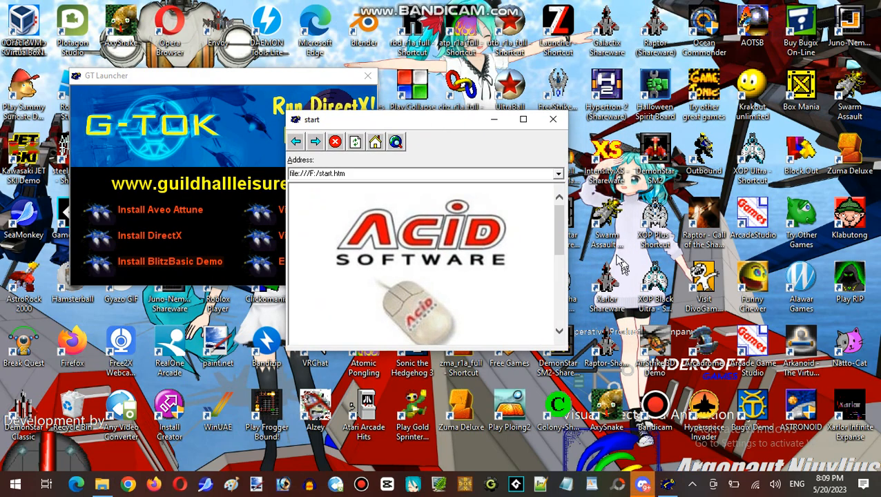
scroll(down, 3)
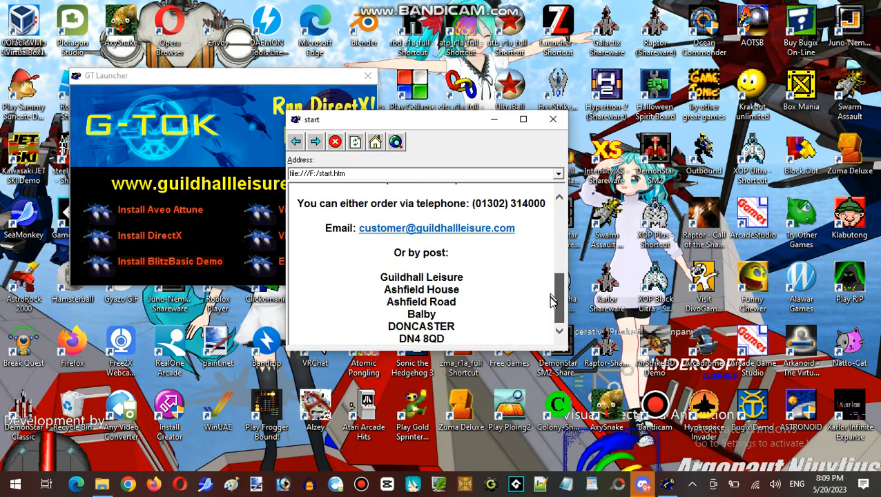
scroll(down, 3)
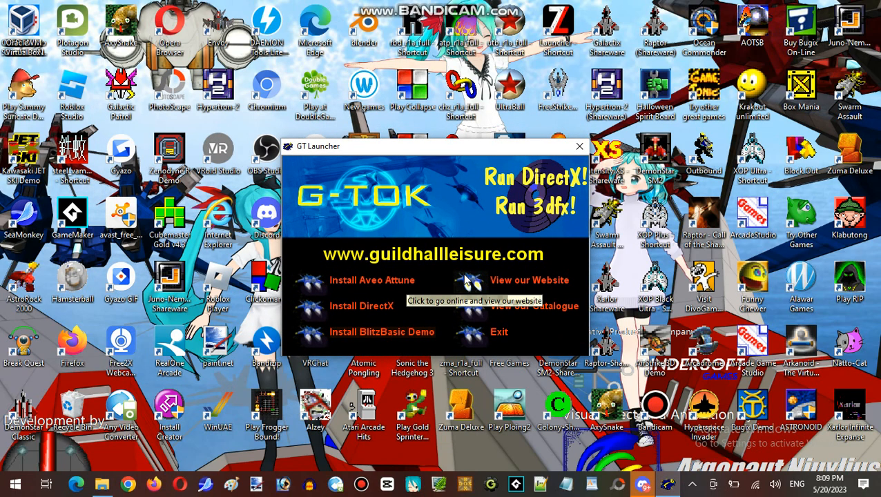
mouse_move(469, 312)
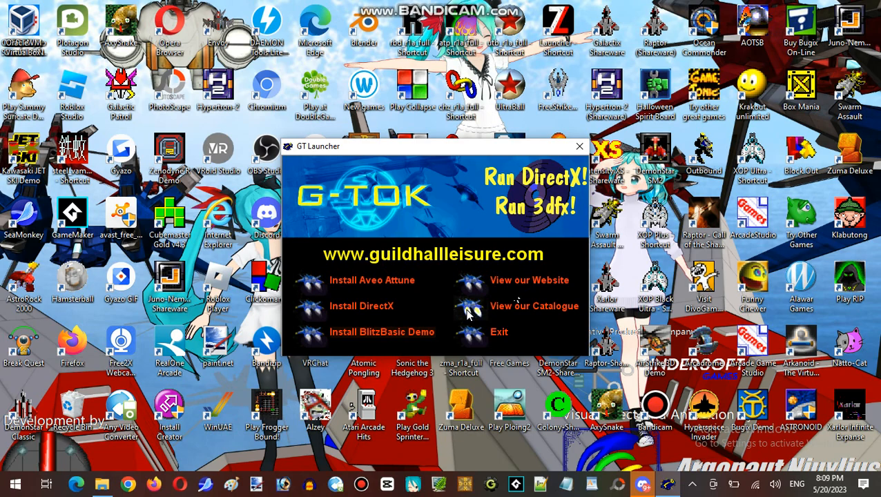
mouse_move(470, 313)
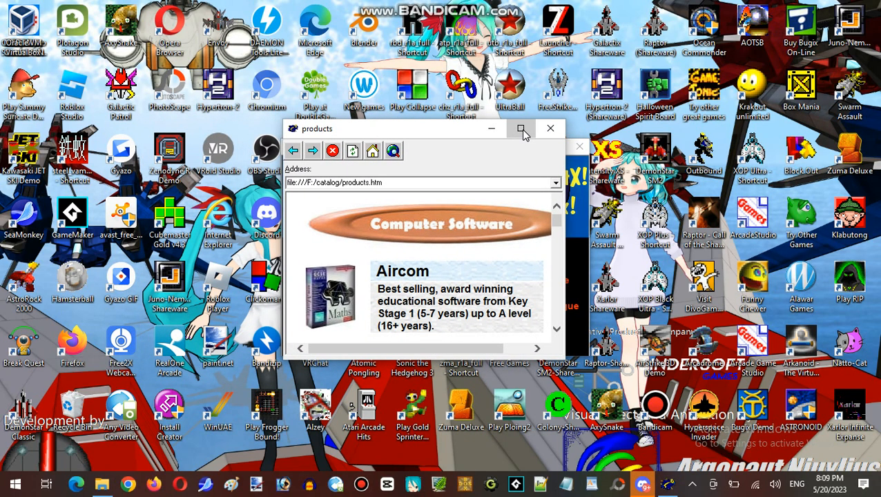
Step: Maximize the catalogue and scroll through Computer Software ranges to Publications
click(522, 128)
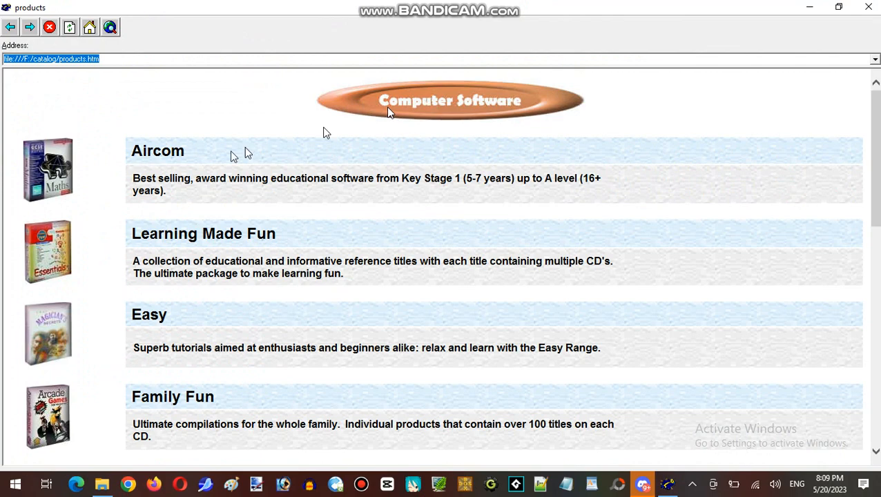
mouse_move(82, 244)
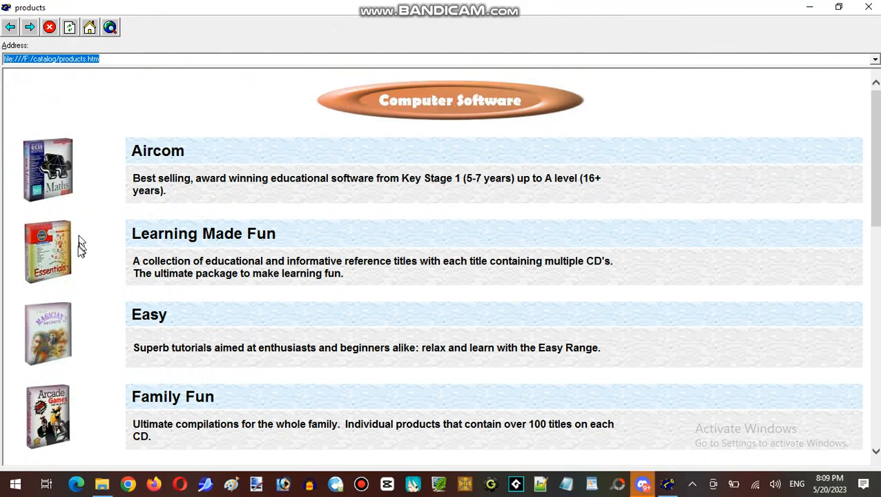
scroll(down, 3)
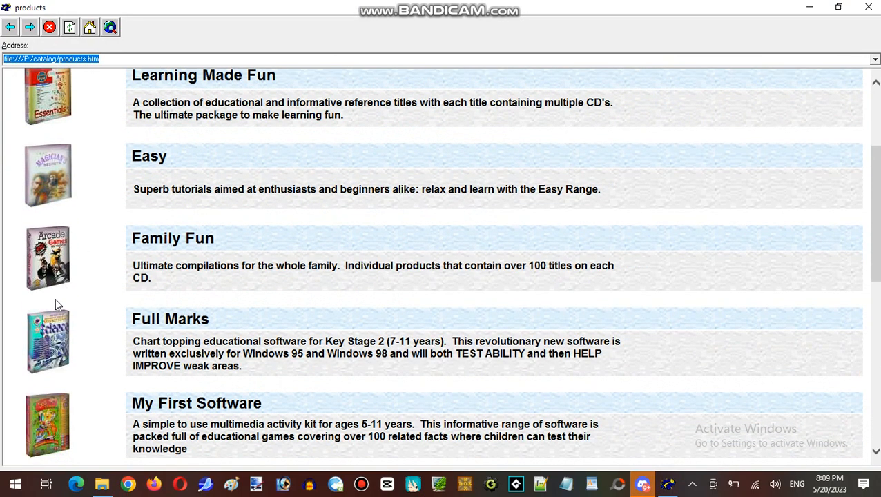
scroll(down, 3)
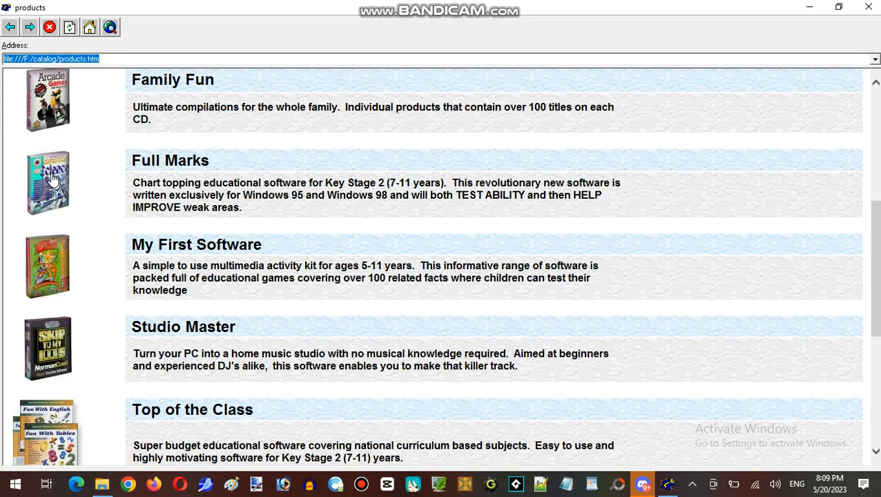
mouse_move(59, 256)
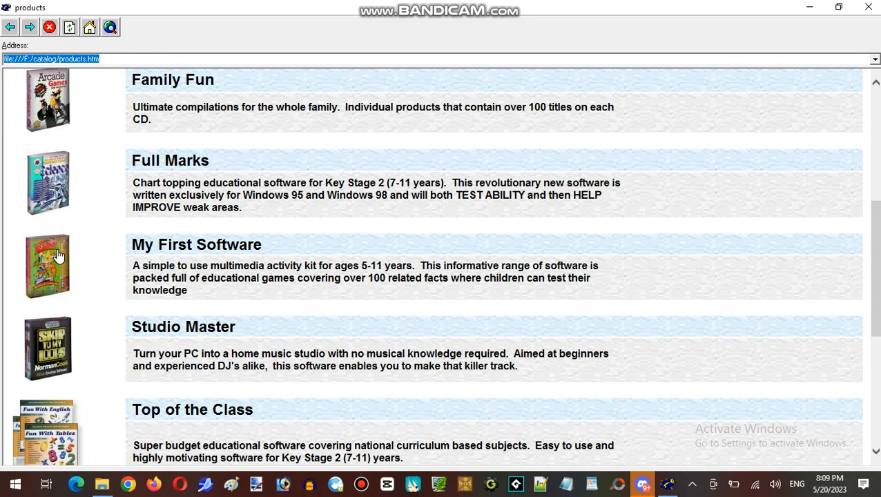
scroll(down, 3)
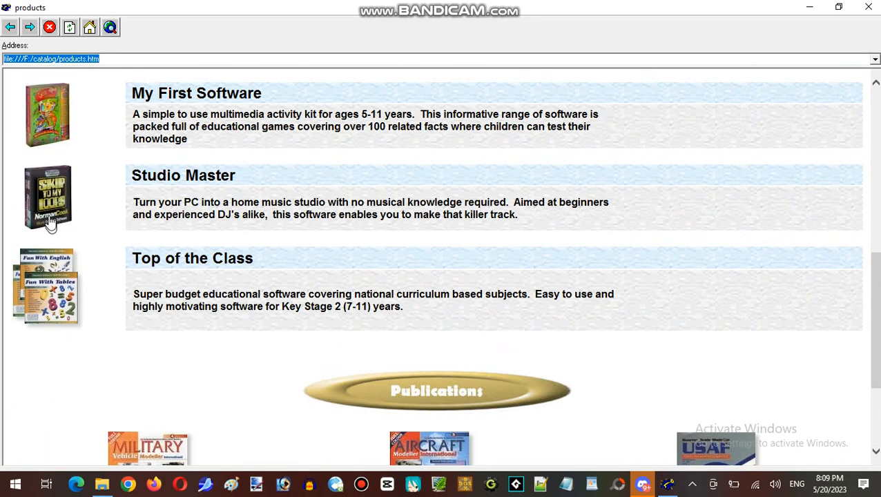
scroll(down, 3)
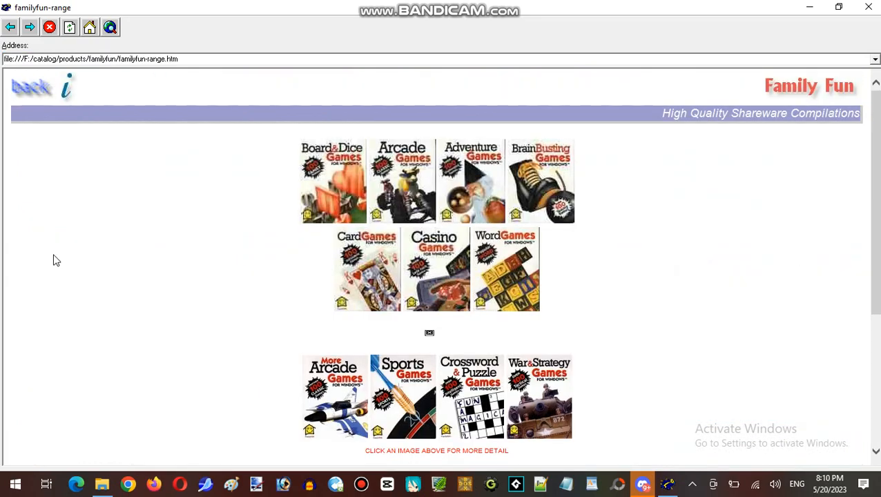
scroll(down, 3)
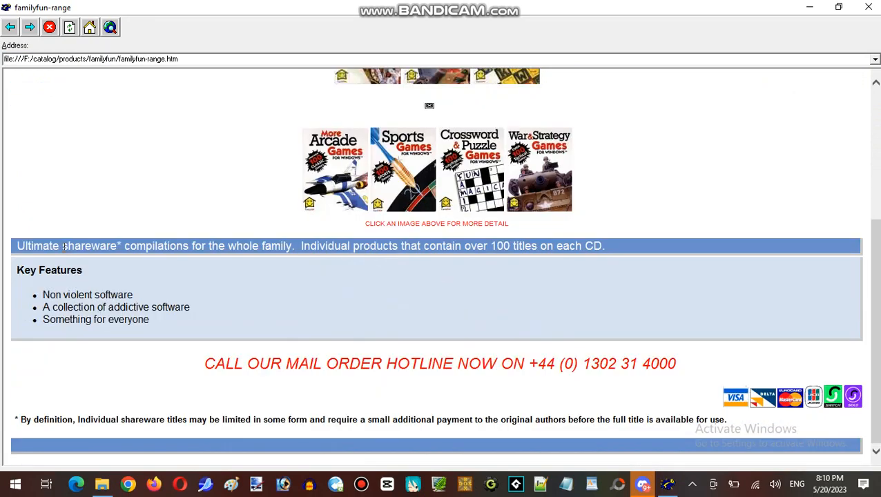
mouse_move(204, 271)
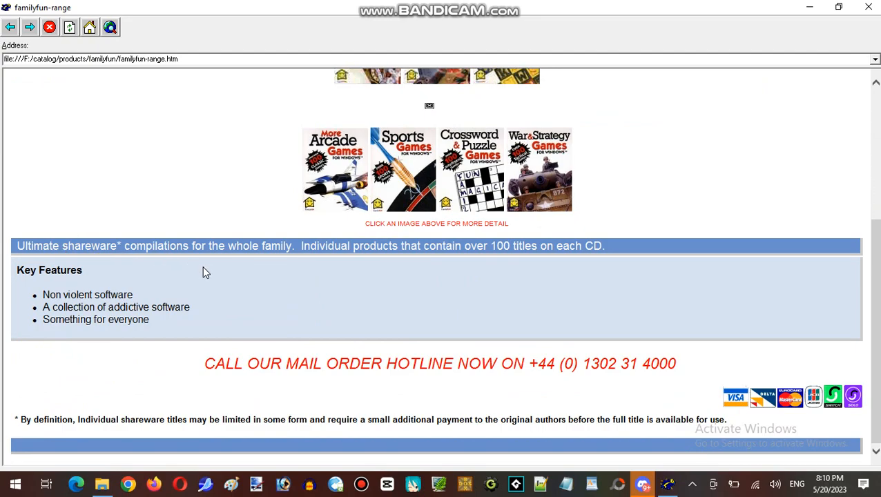
scroll(up, 3)
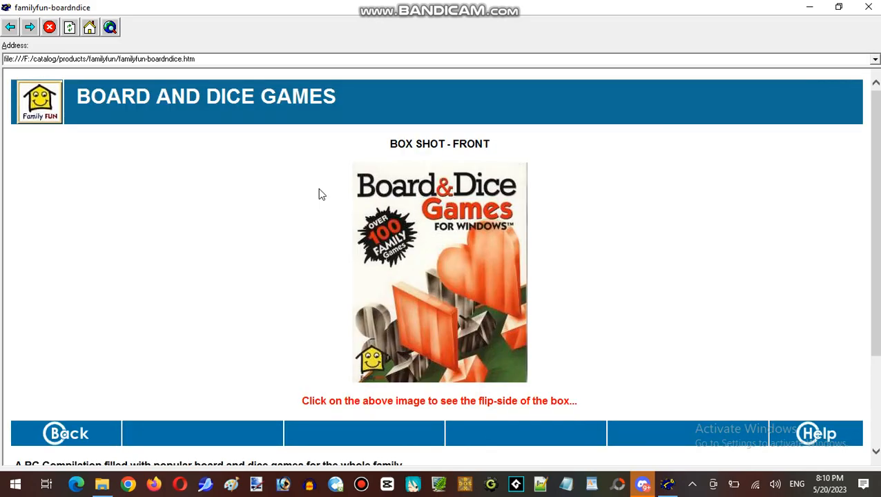
mouse_move(467, 287)
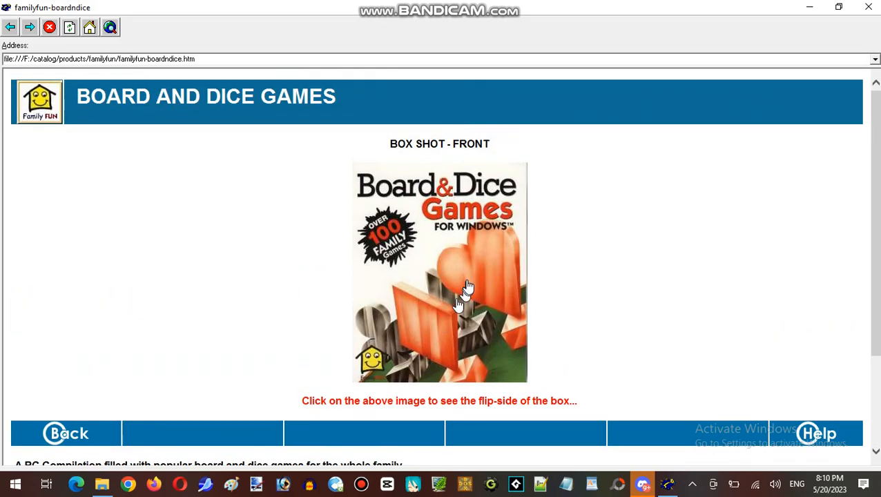
click(439, 272)
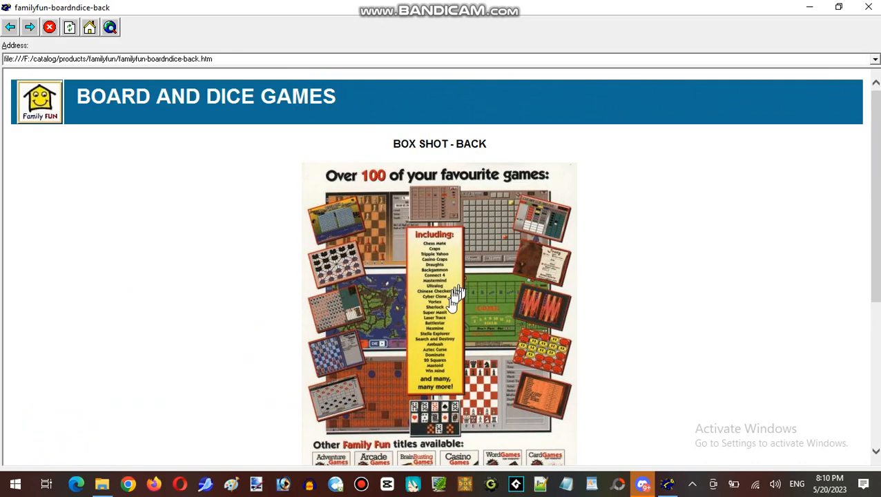
scroll(down, 3)
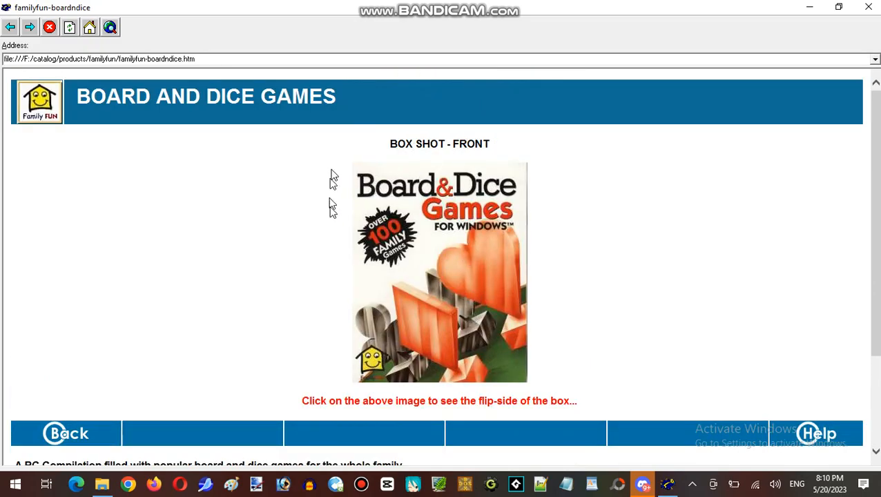
click(66, 433)
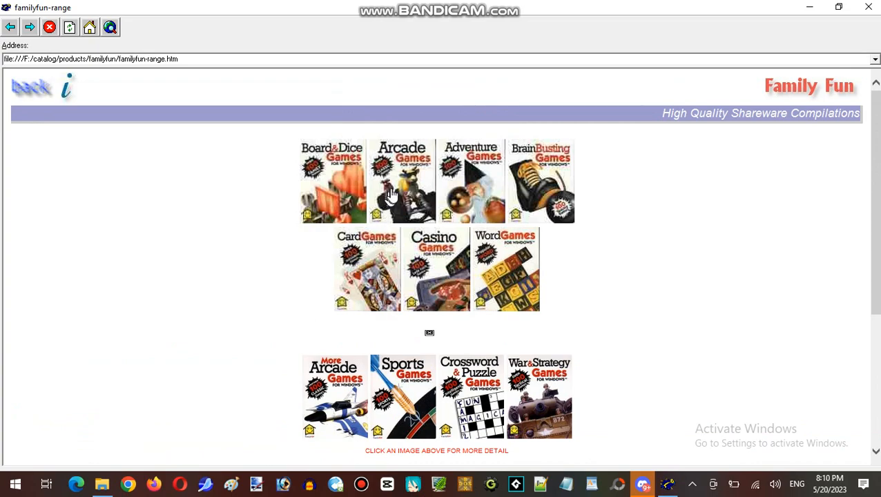
Step: View the Arcade Games box back, then open the More Arcade Games front cover
click(401, 181)
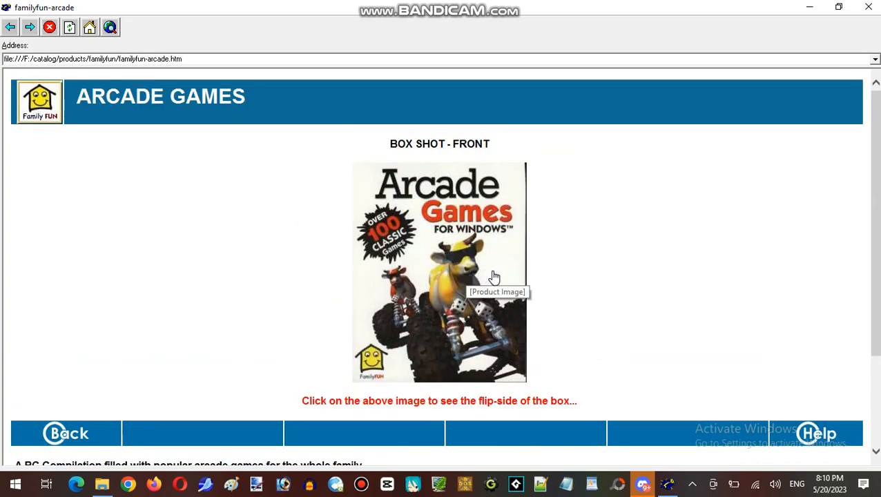
mouse_move(581, 246)
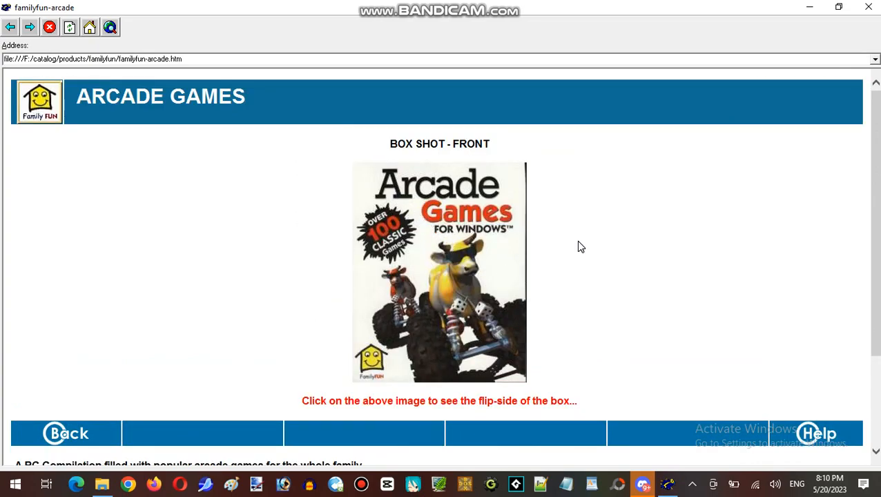
mouse_move(561, 261)
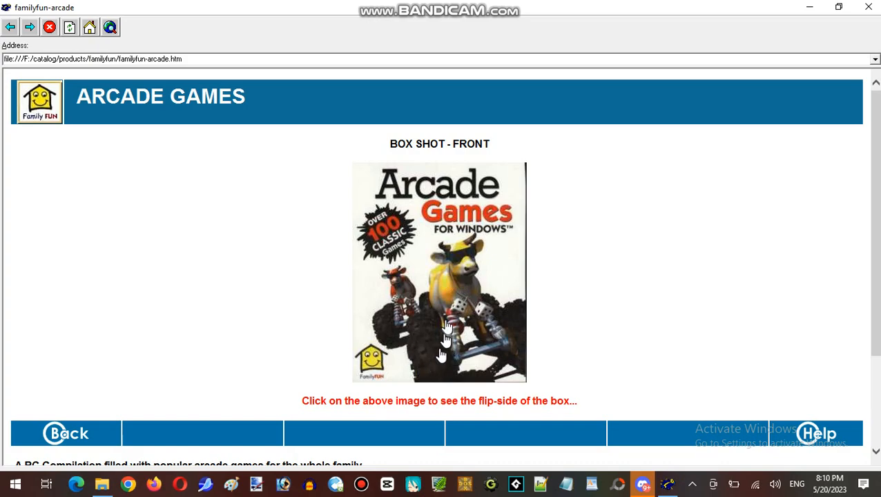
click(439, 272)
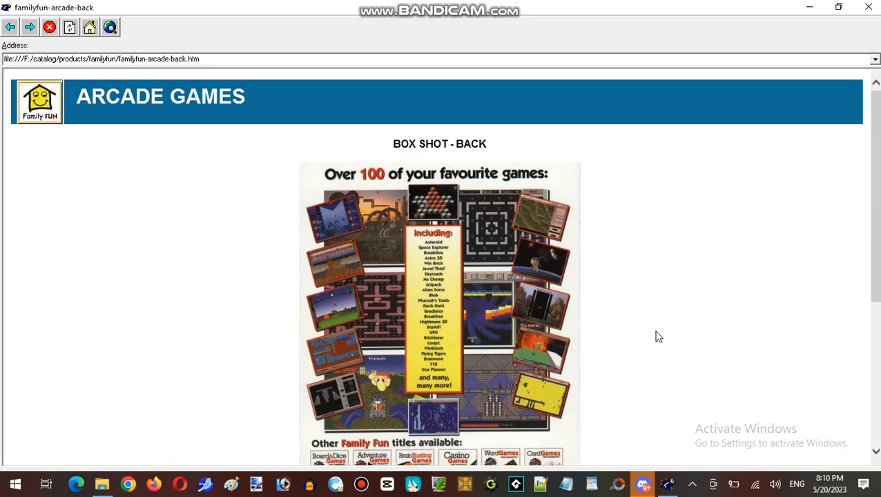
mouse_move(557, 307)
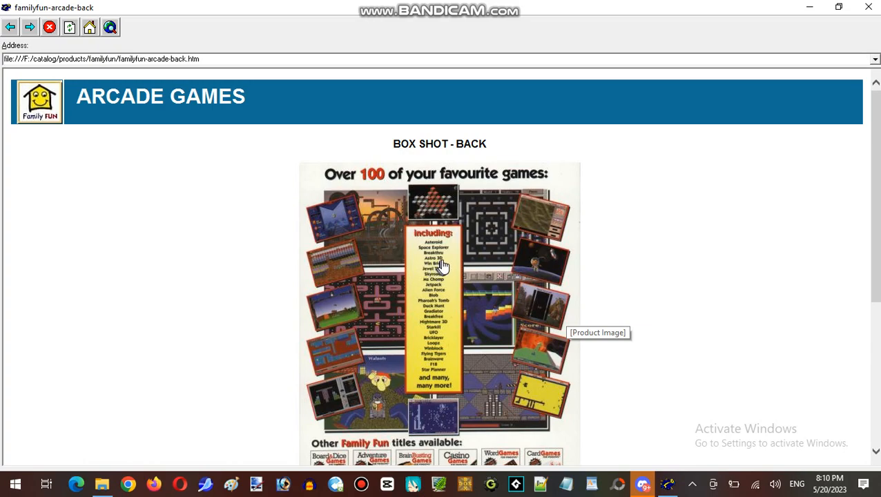
mouse_move(442, 283)
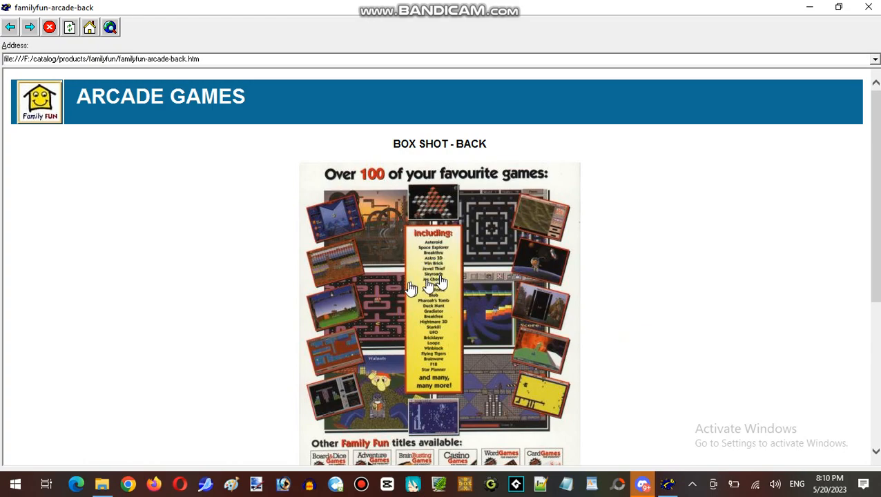
scroll(down, 3)
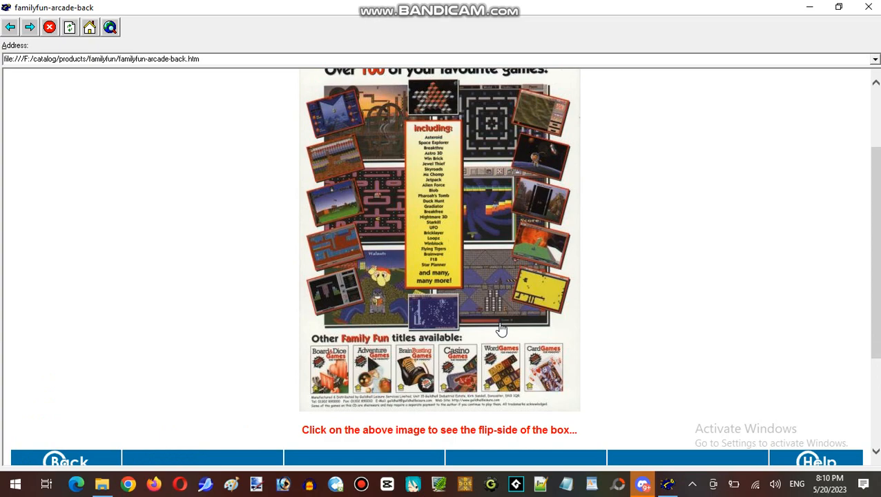
scroll(down, 3)
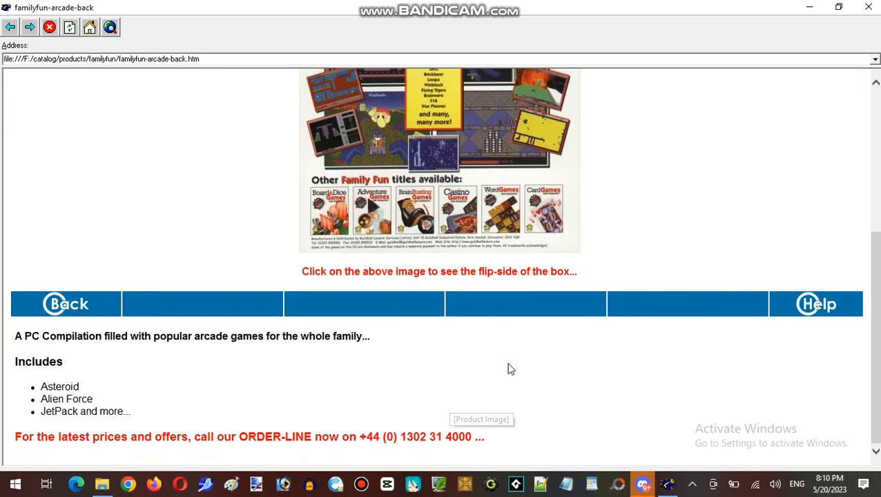
click(439, 158)
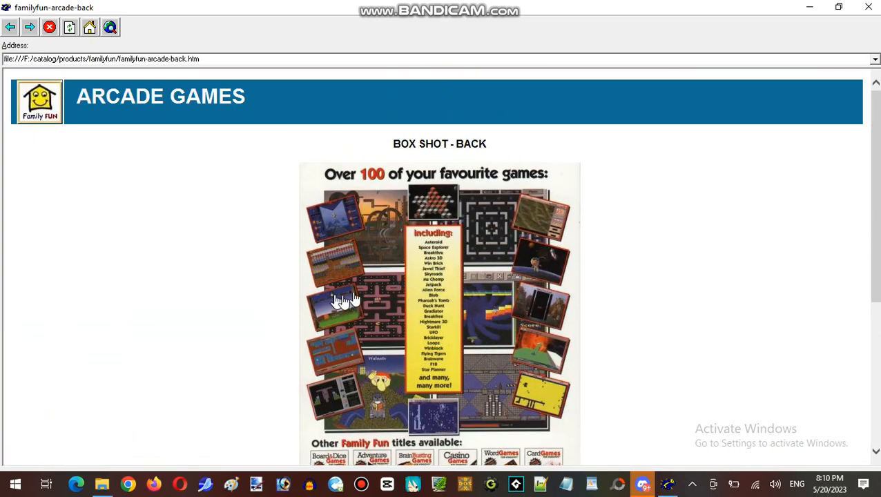
mouse_move(359, 323)
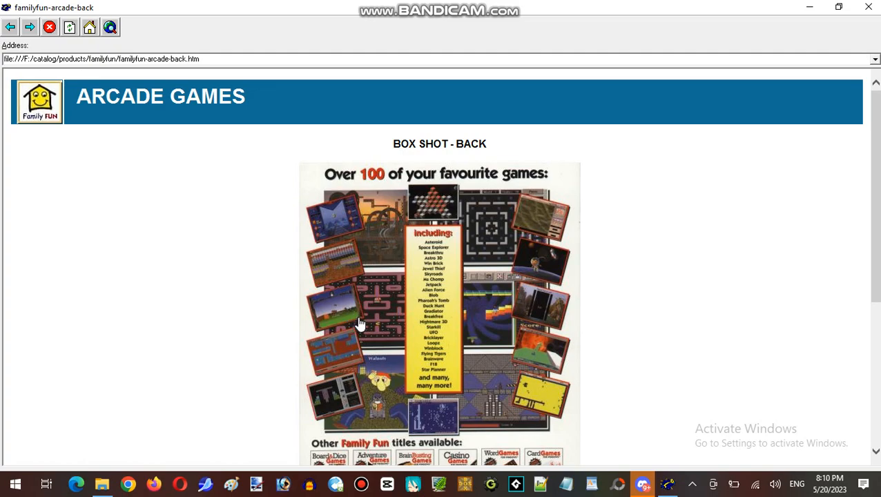
scroll(down, 3)
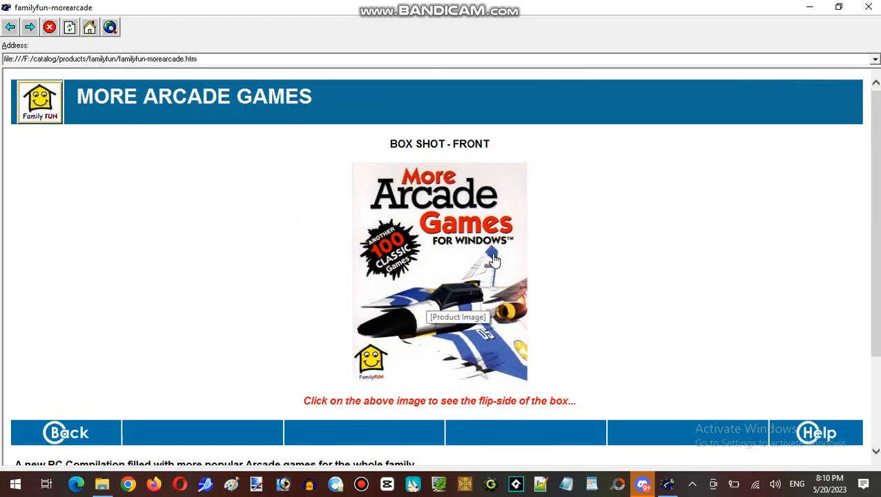
Step: View the More Arcade Games and Adventure Games box backs and the description
click(439, 270)
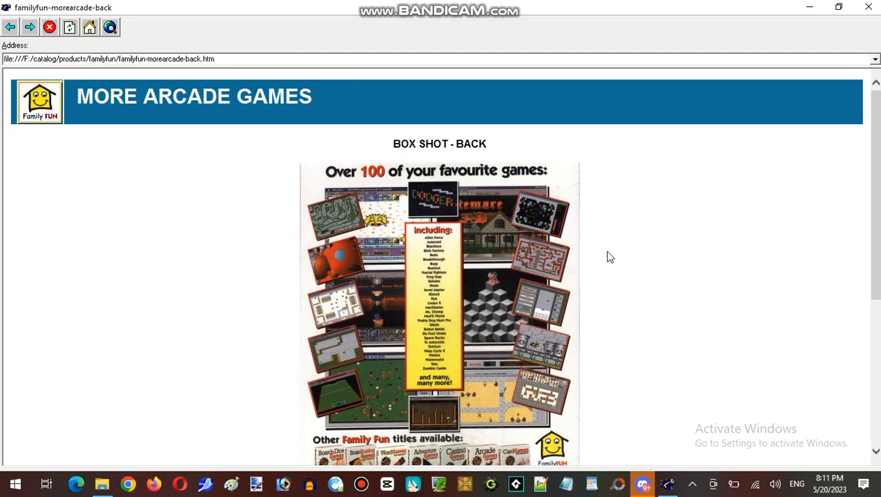
mouse_move(627, 328)
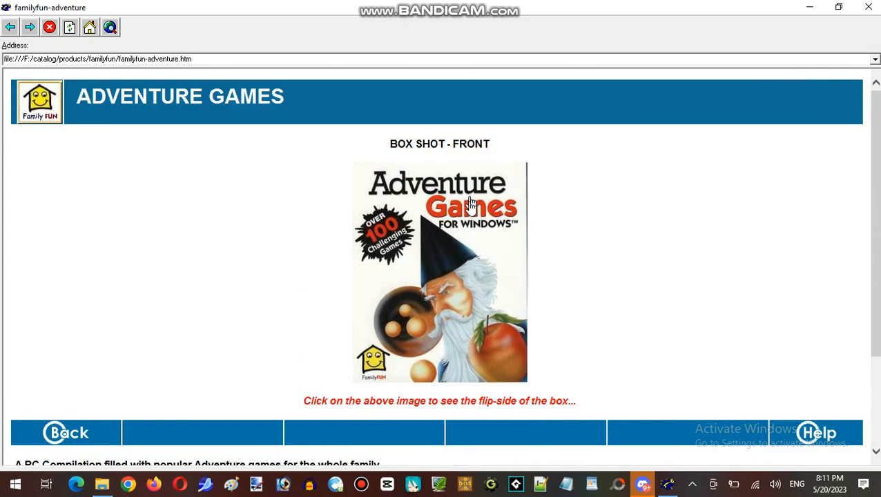
click(440, 271)
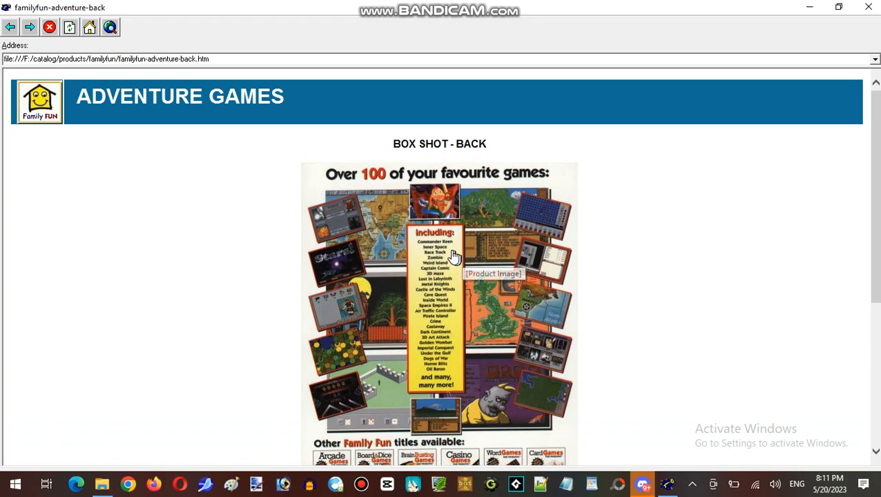
mouse_move(652, 337)
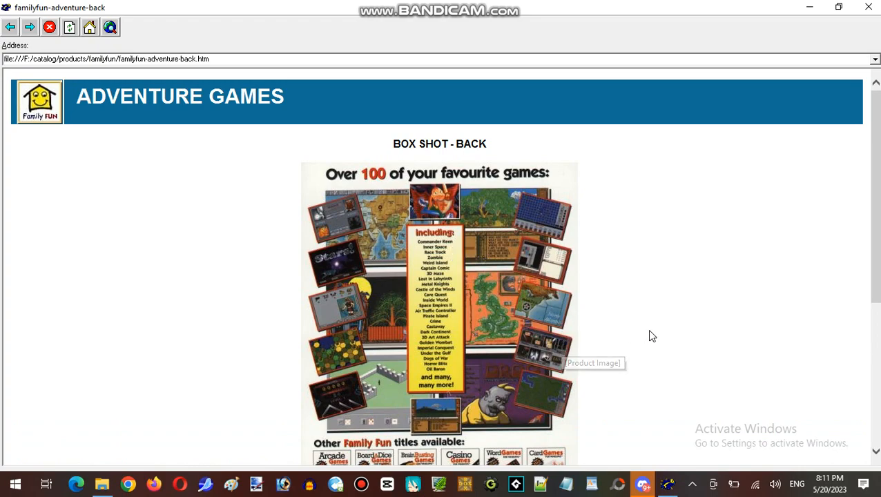
mouse_move(620, 339)
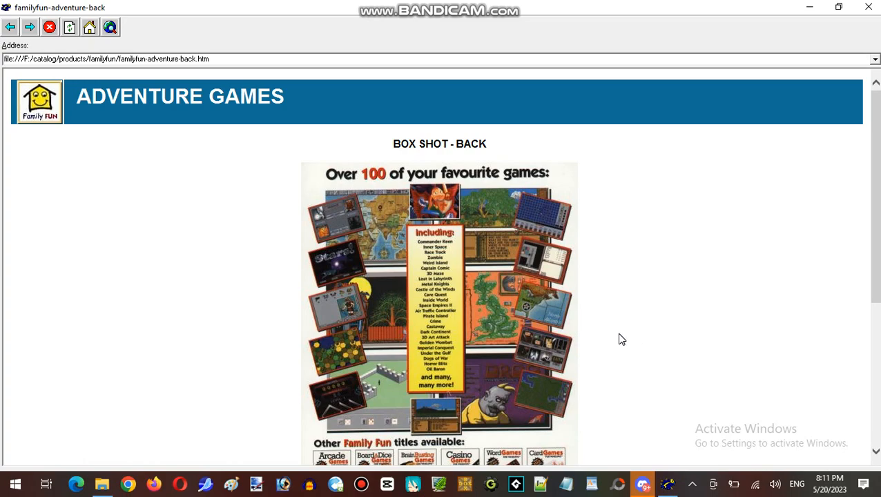
scroll(down, 3)
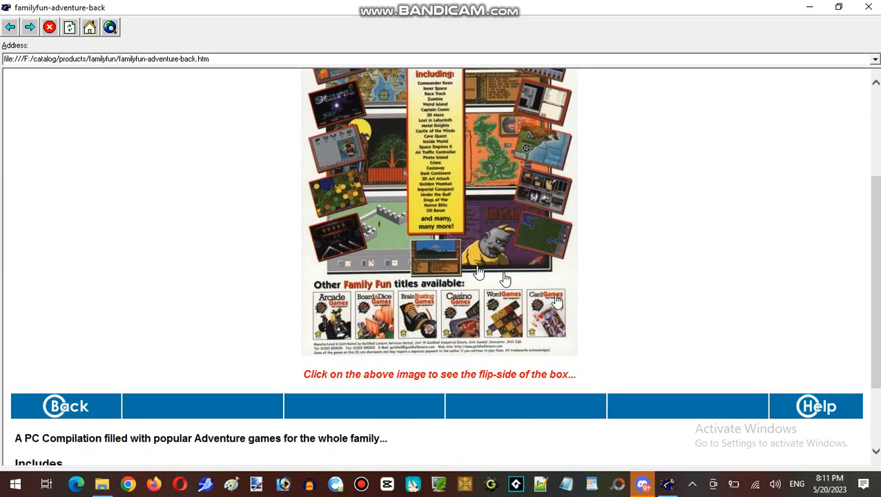
mouse_move(501, 224)
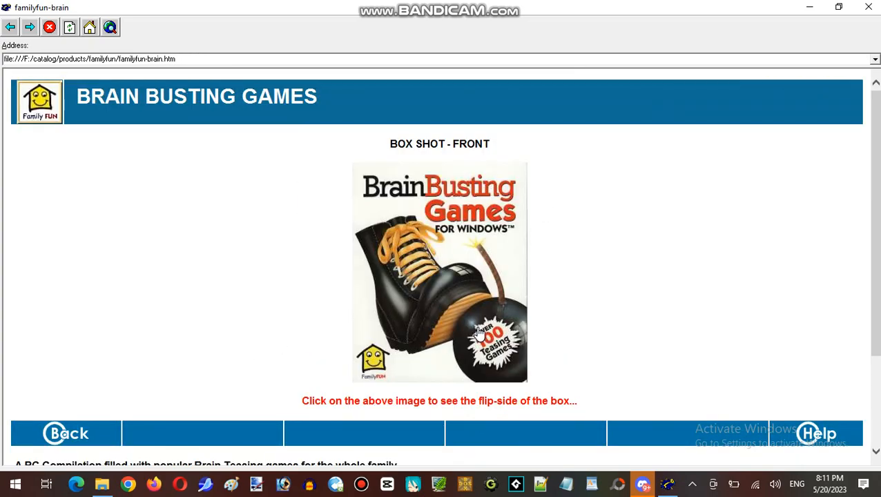
Step: View the Brain Busting Games box back, then the Casino Games box back
click(439, 272)
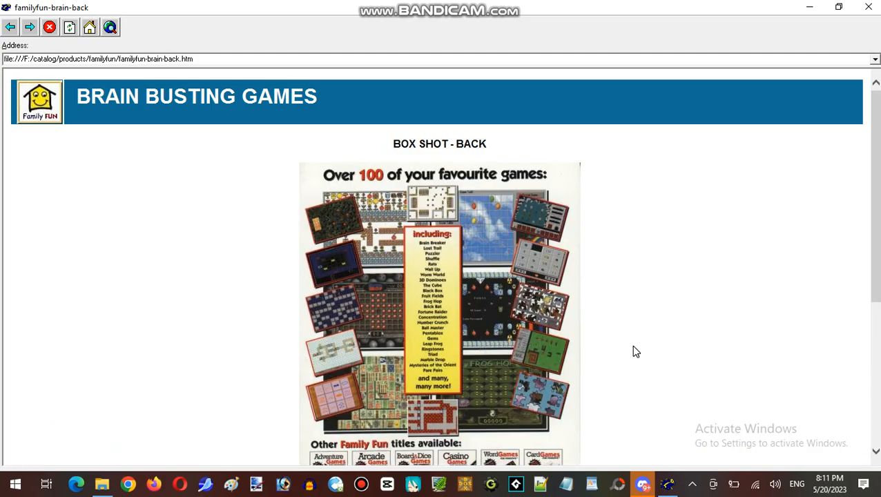
mouse_move(561, 358)
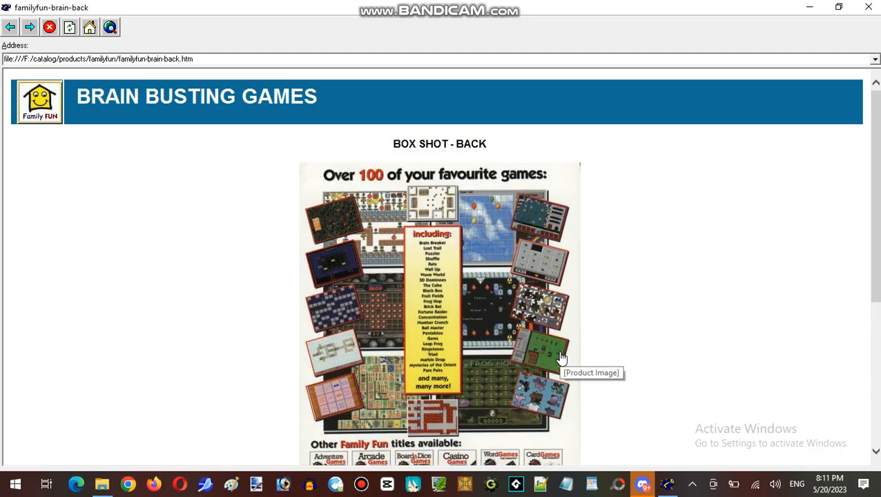
mouse_move(499, 309)
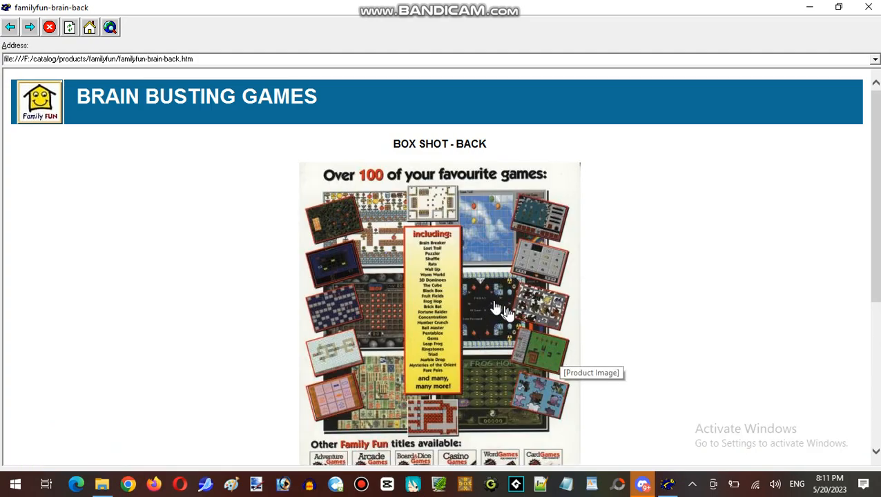
mouse_move(490, 365)
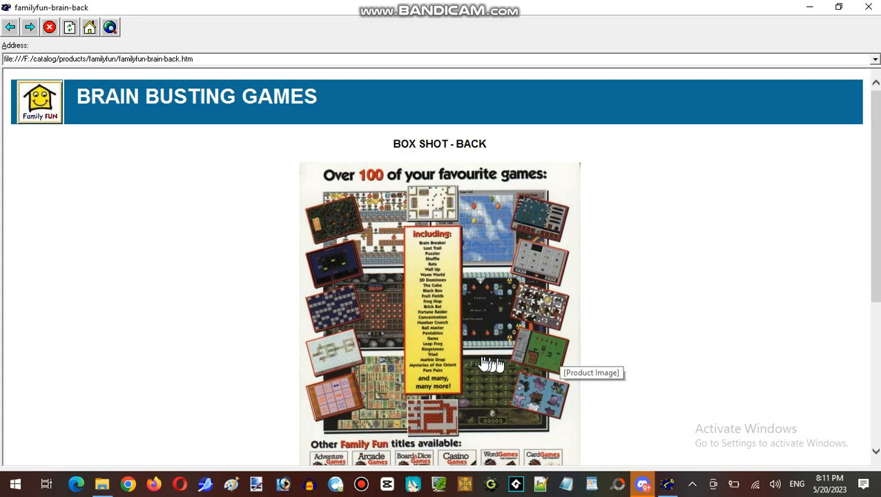
scroll(down, 3)
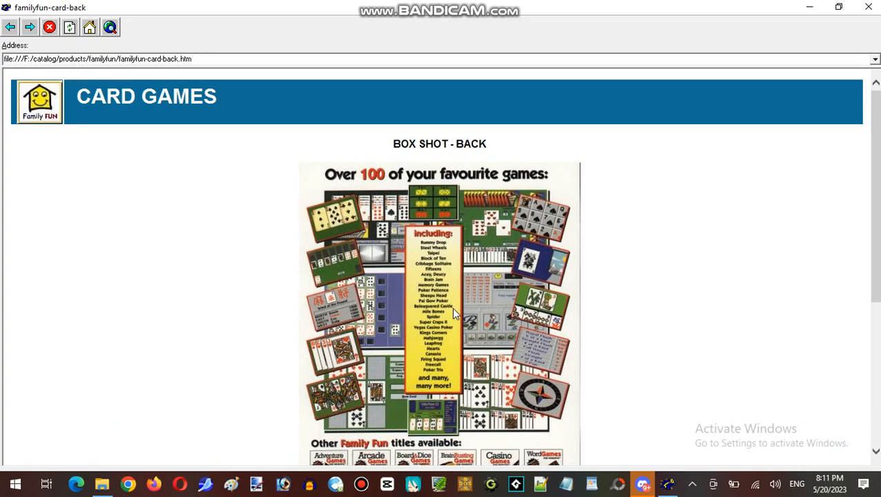
mouse_move(522, 369)
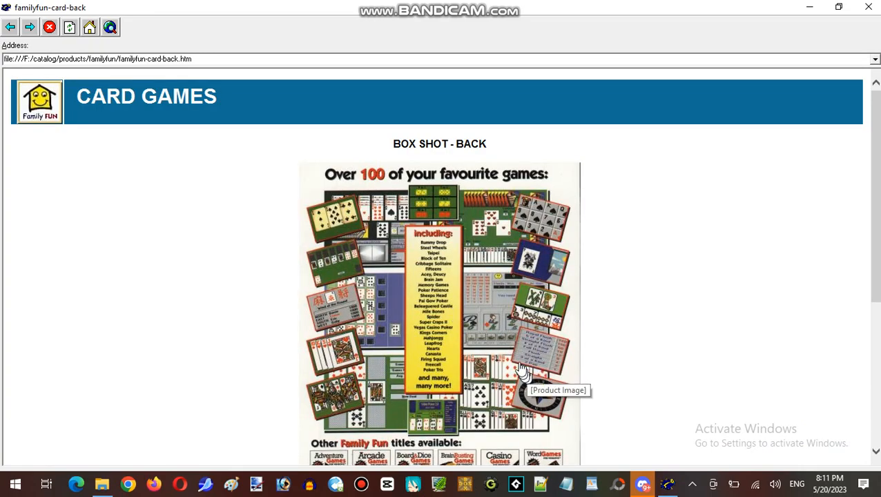
mouse_move(473, 328)
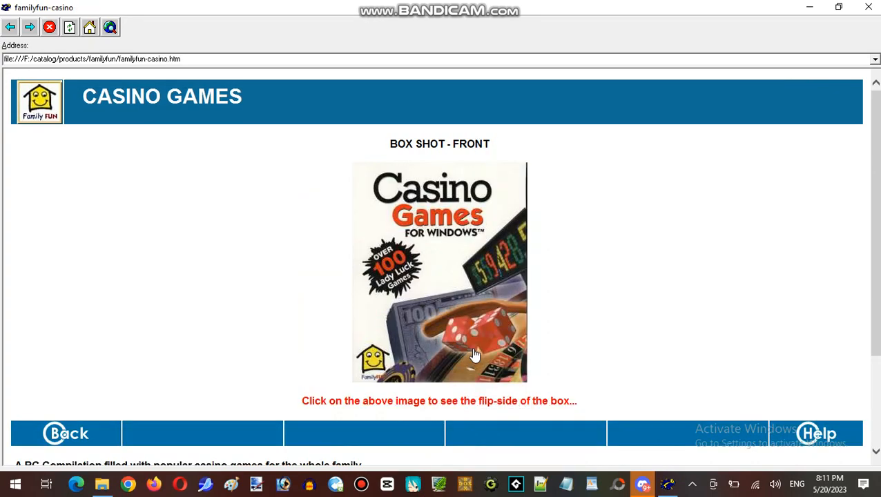
click(440, 272)
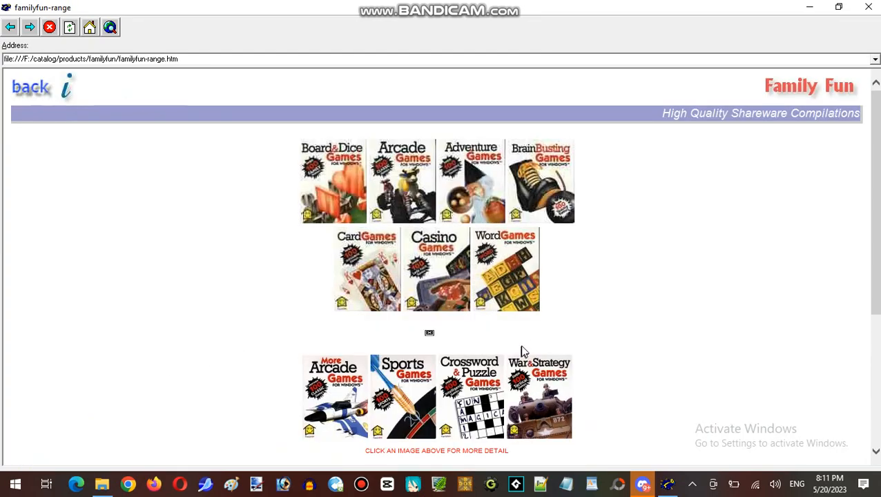
Step: View the Sports, Crossword and Puzzle, and War & Strategy Games product pages
click(403, 397)
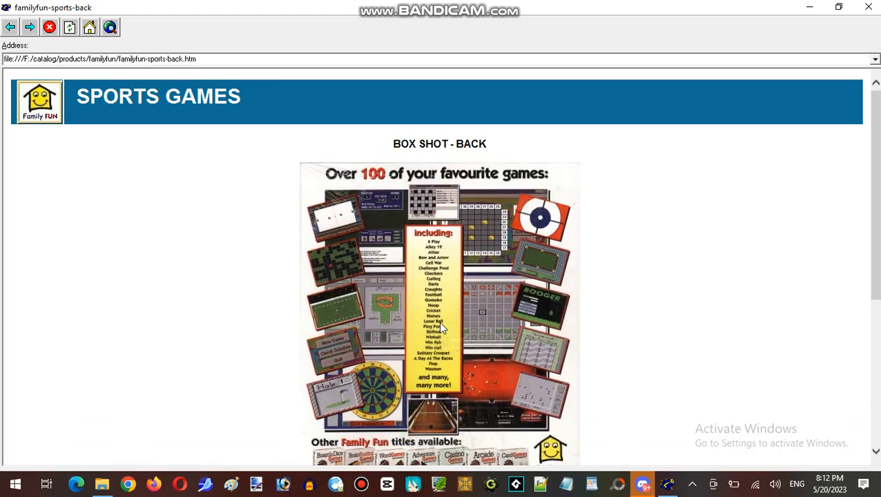
mouse_move(542, 262)
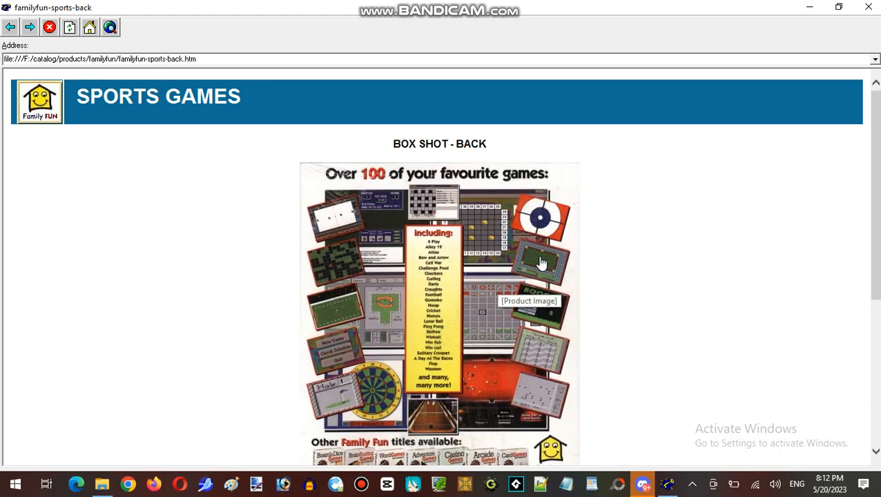
mouse_move(507, 397)
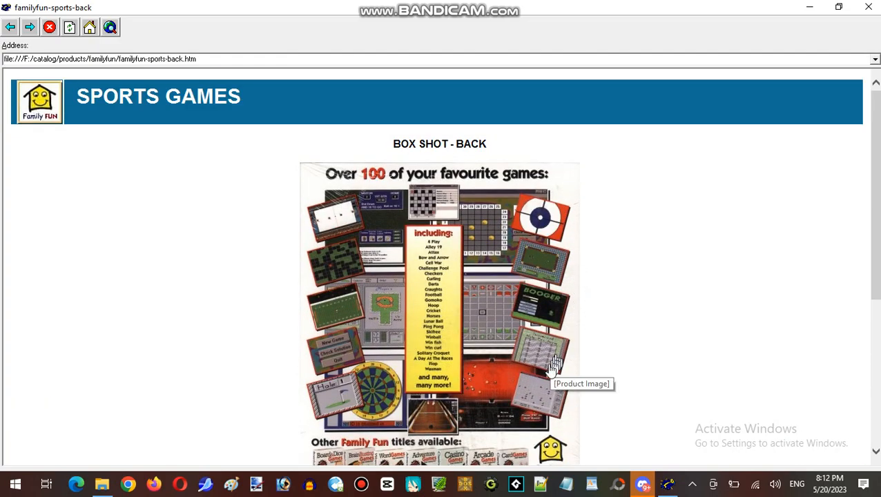
scroll(down, 3)
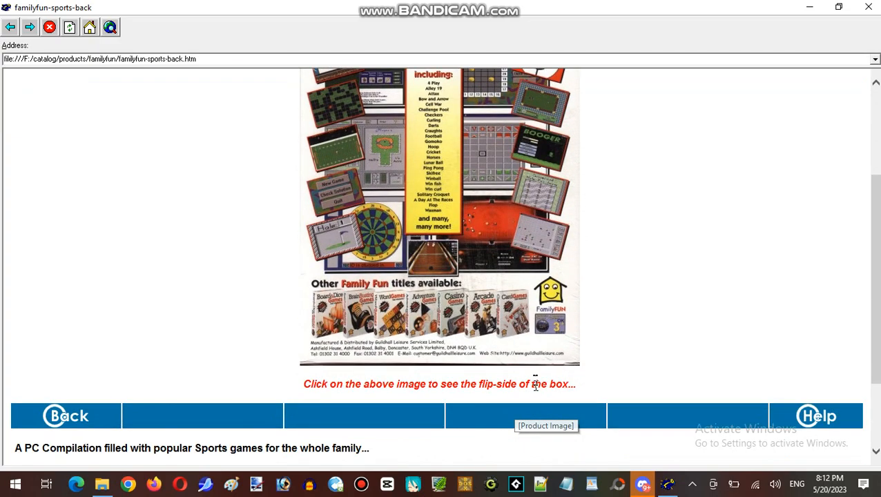
mouse_move(515, 269)
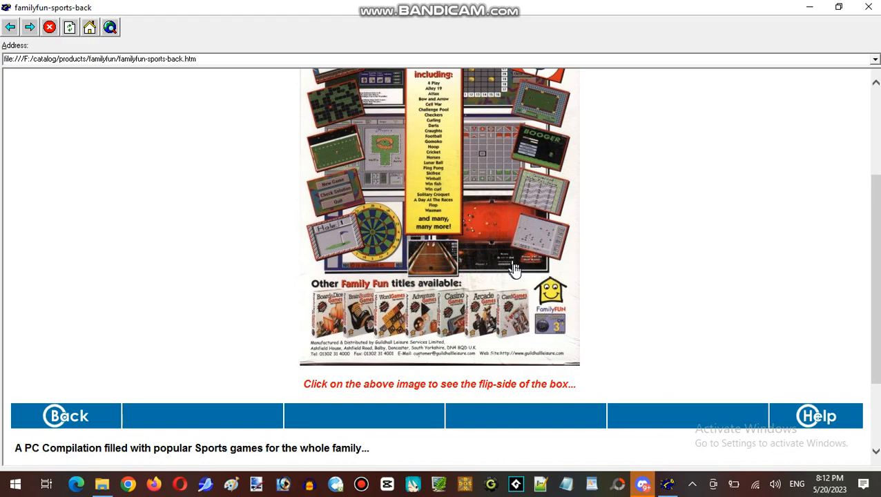
mouse_move(494, 272)
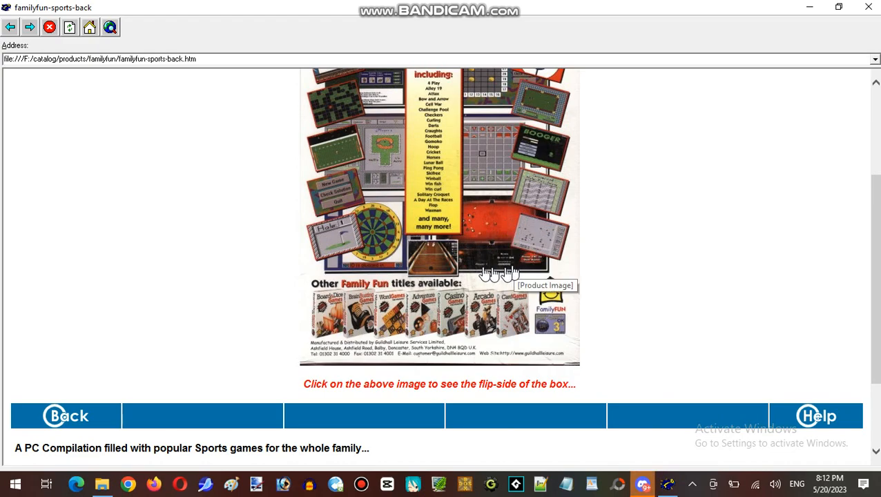
click(65, 414)
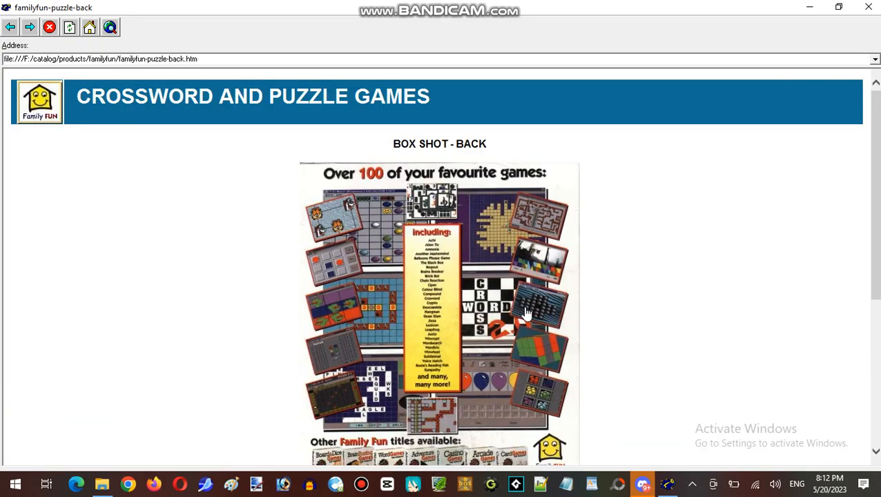
mouse_move(507, 337)
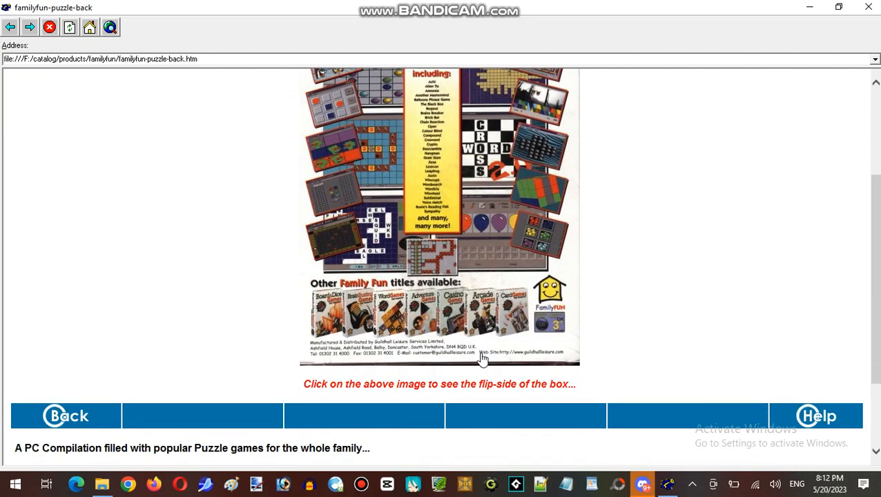
mouse_move(518, 234)
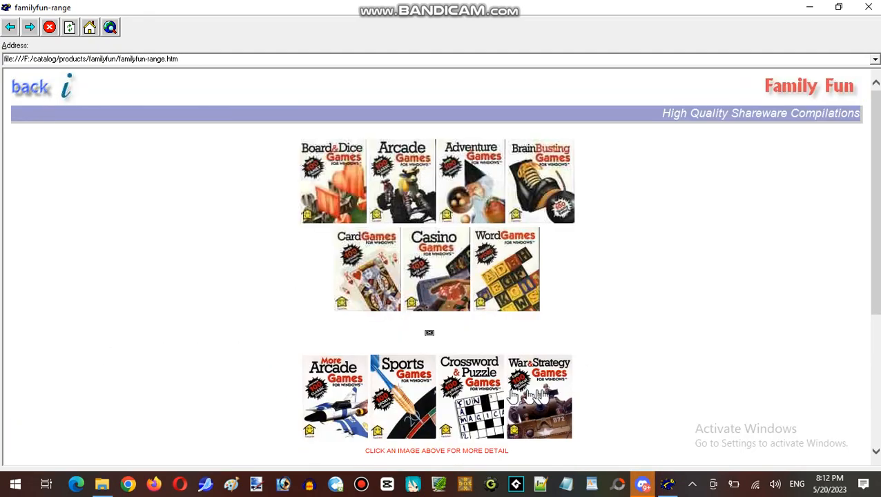
click(539, 396)
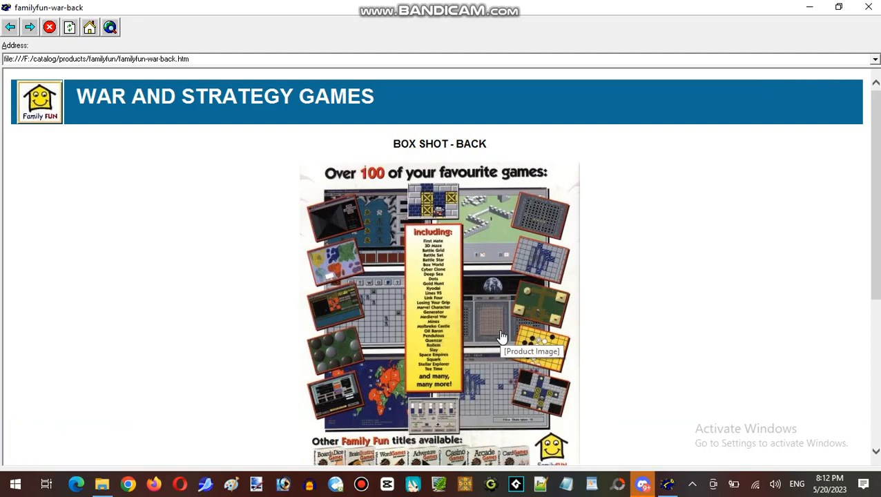
mouse_move(501, 300)
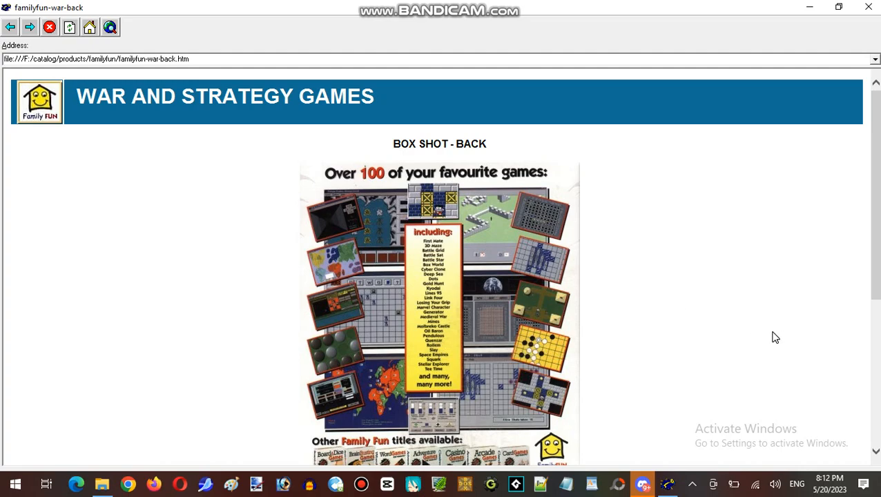
scroll(down, 3)
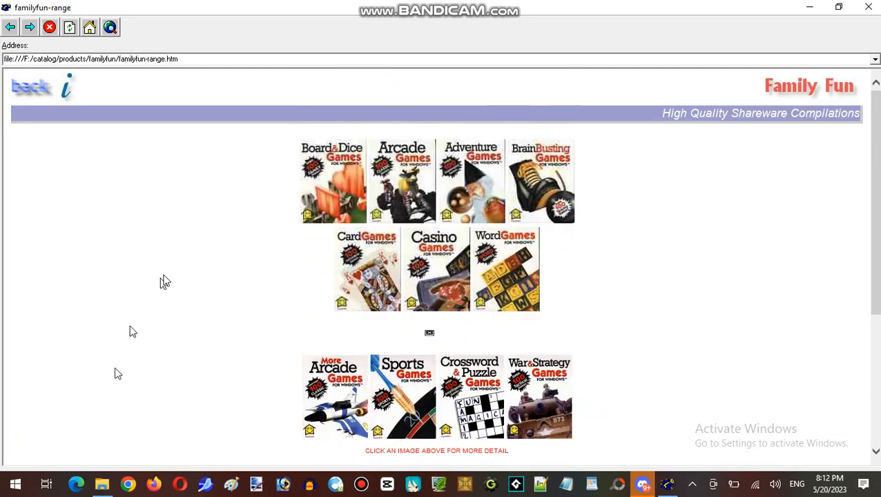
Step: Scroll the product ranges and view the Learning Made Fun range
scroll(down, 3)
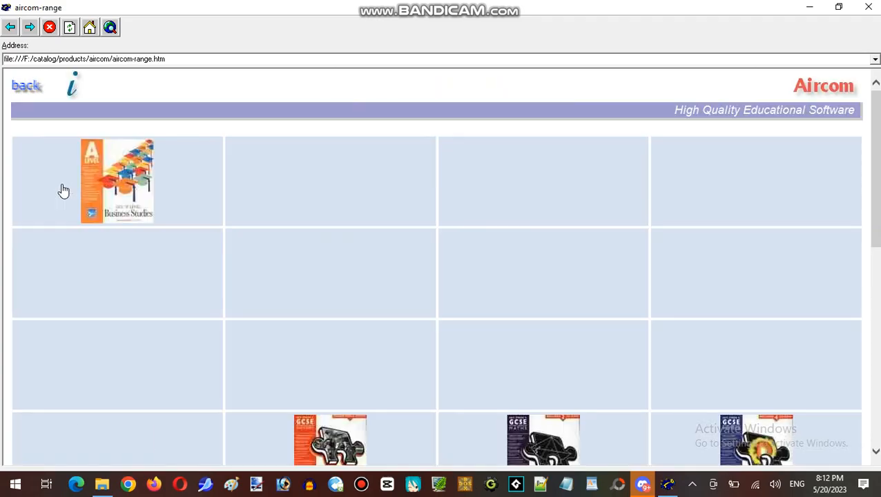
scroll(down, 3)
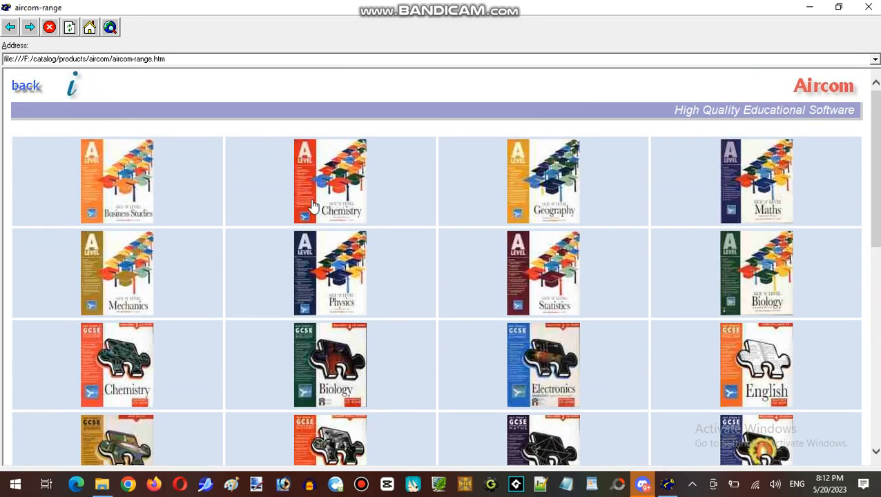
scroll(down, 3)
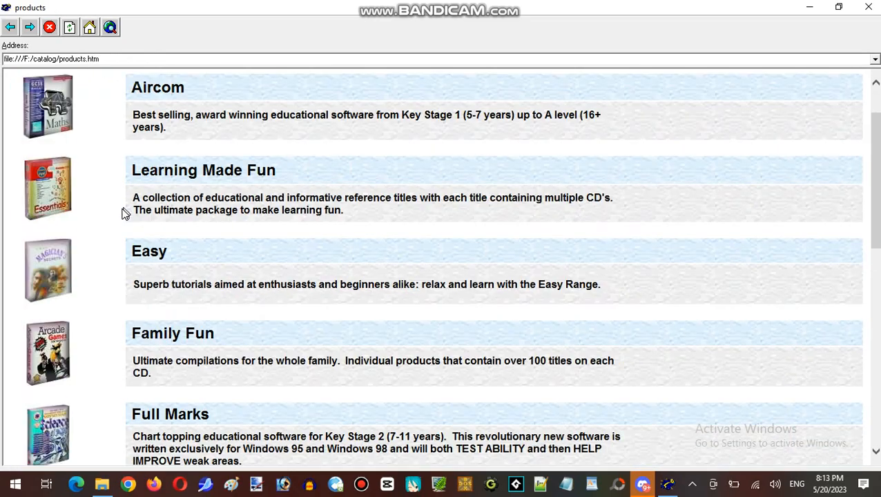
click(203, 169)
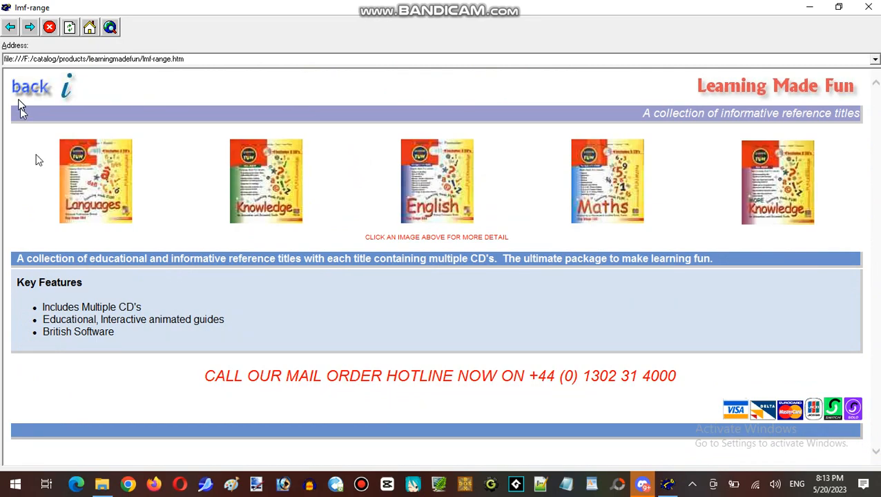
click(30, 86)
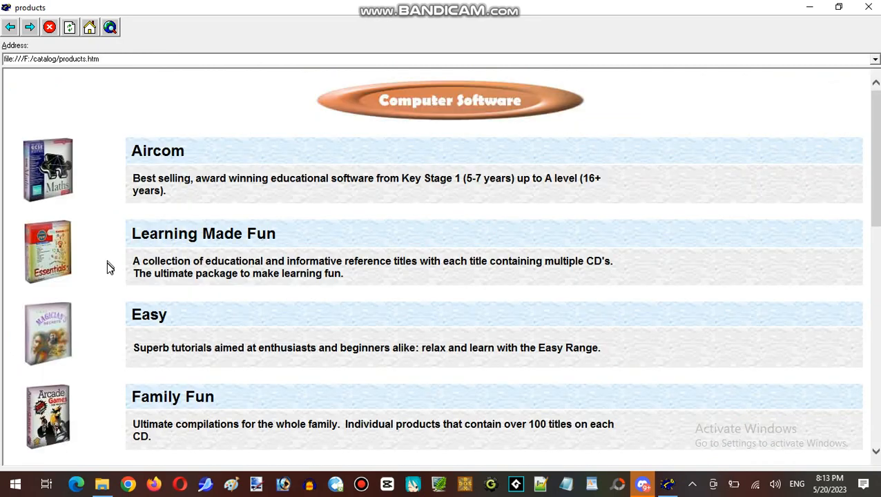
Step: View the Easy, My First Software and Studio Master ranges, then go back
click(148, 315)
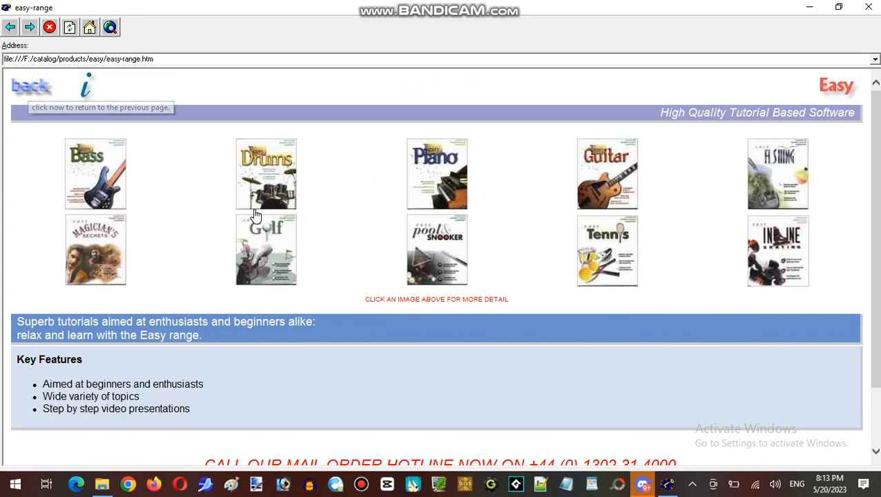
click(29, 85)
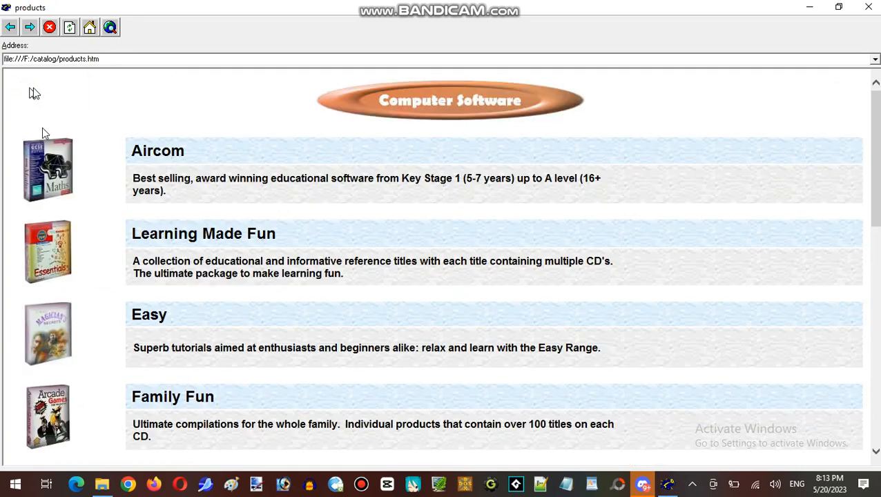
click(48, 168)
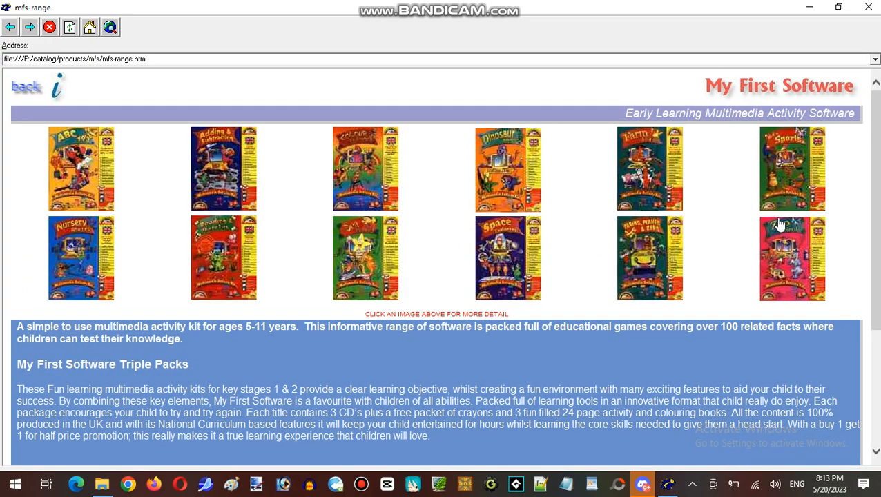
mouse_move(26, 87)
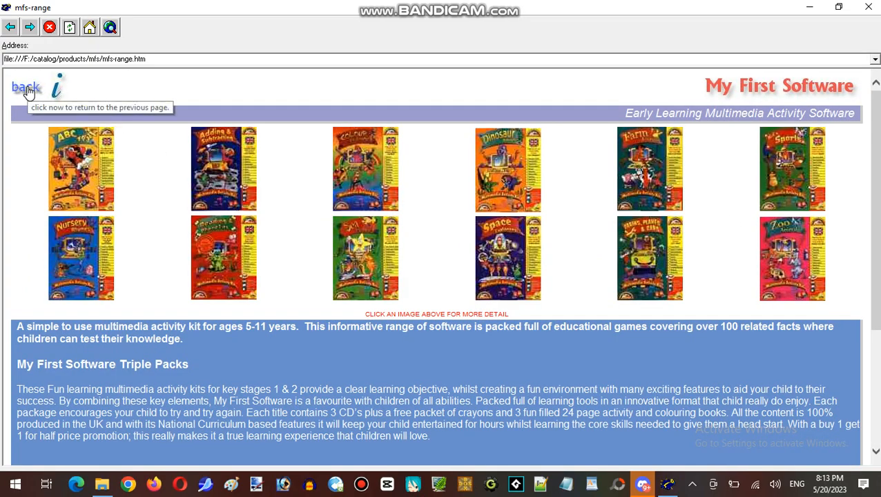
click(26, 87)
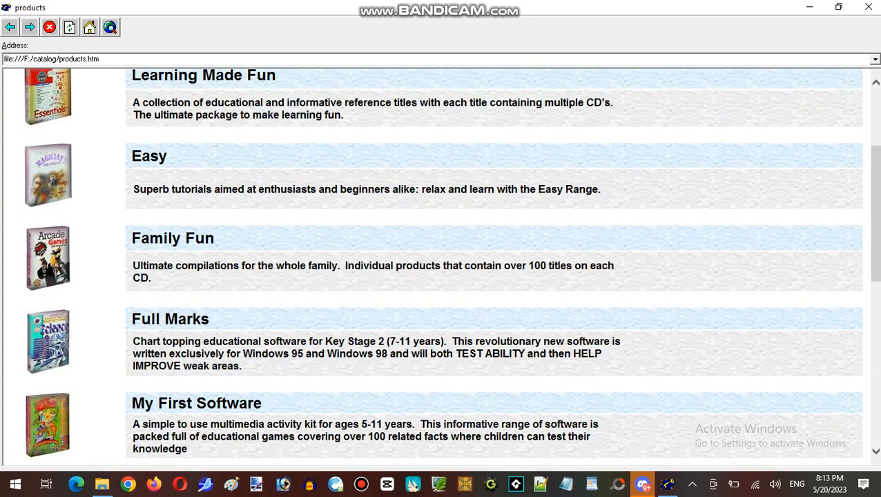
scroll(down, 3)
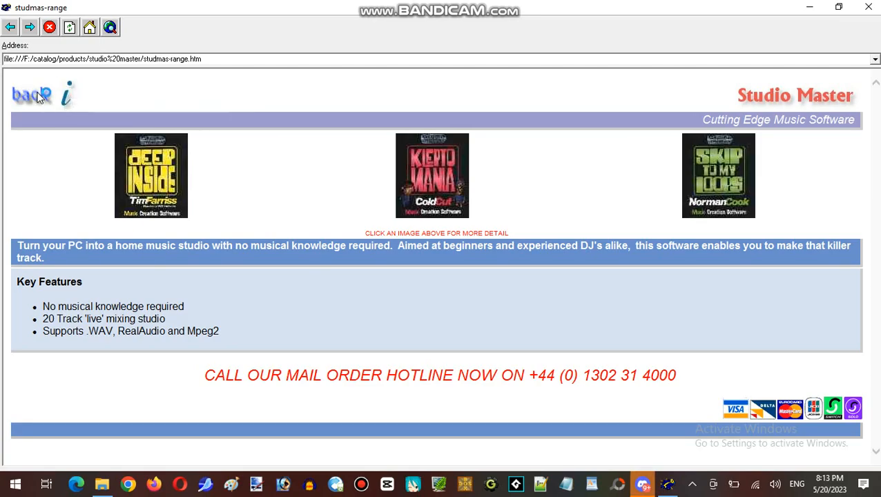
click(30, 95)
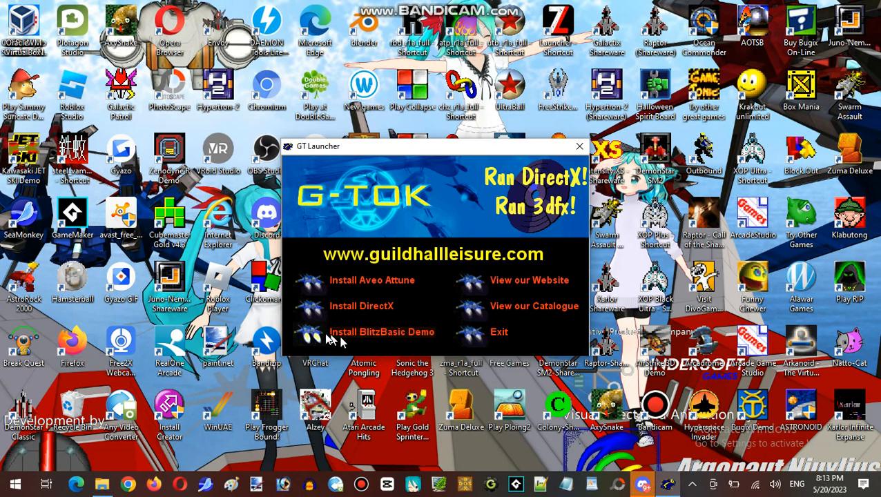
mouse_move(414, 254)
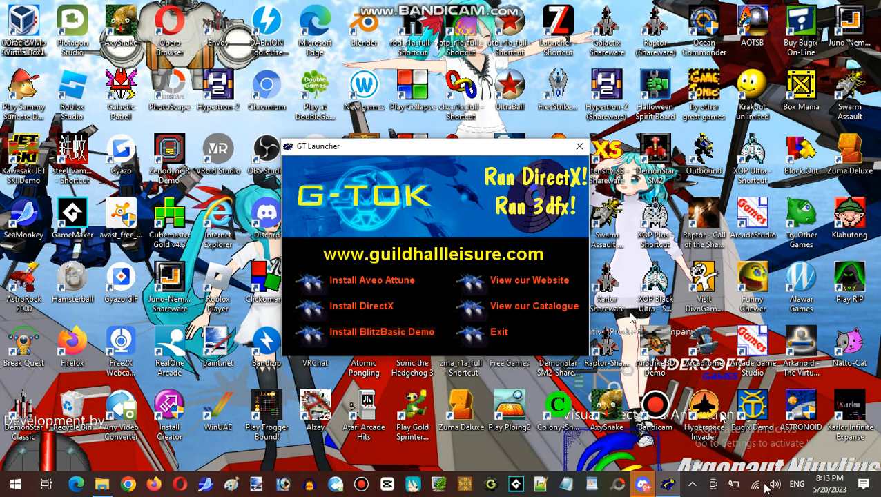
click(642, 483)
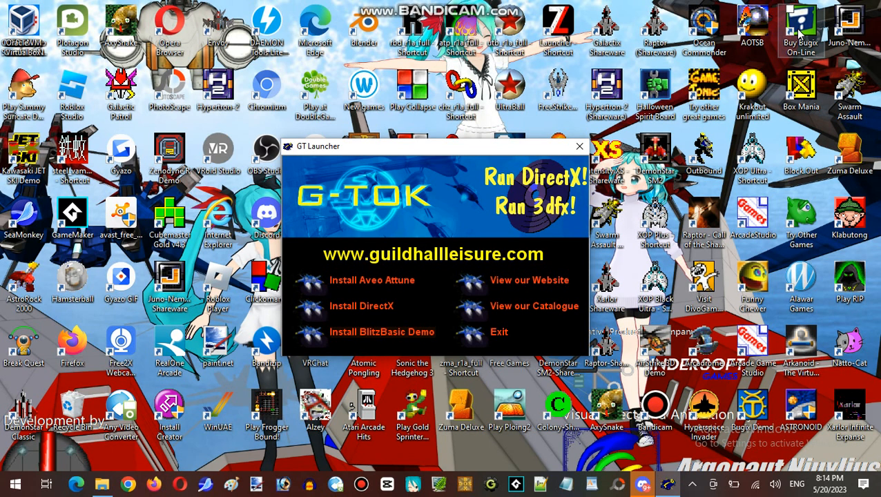
mouse_move(535, 66)
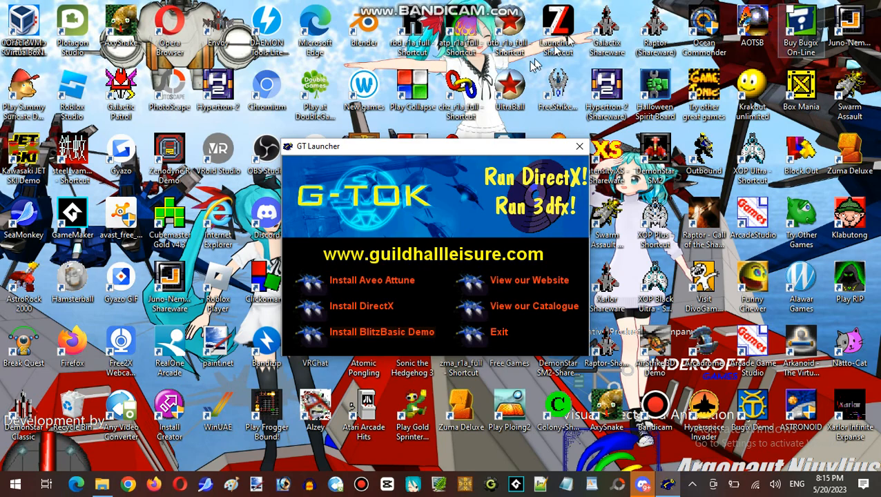
mouse_move(394, 190)
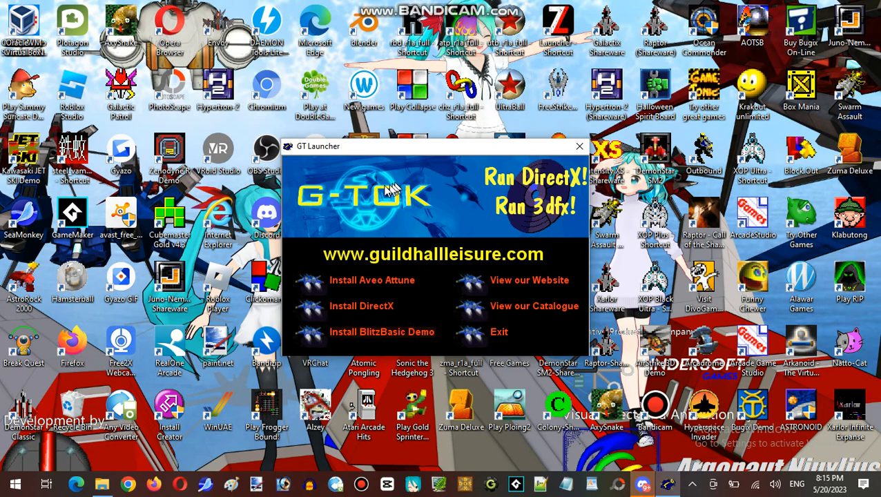
mouse_move(369, 196)
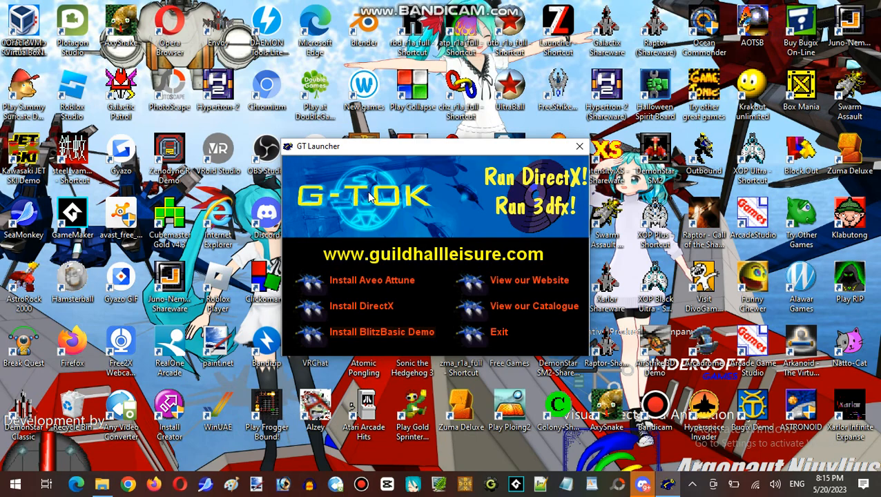
mouse_move(422, 195)
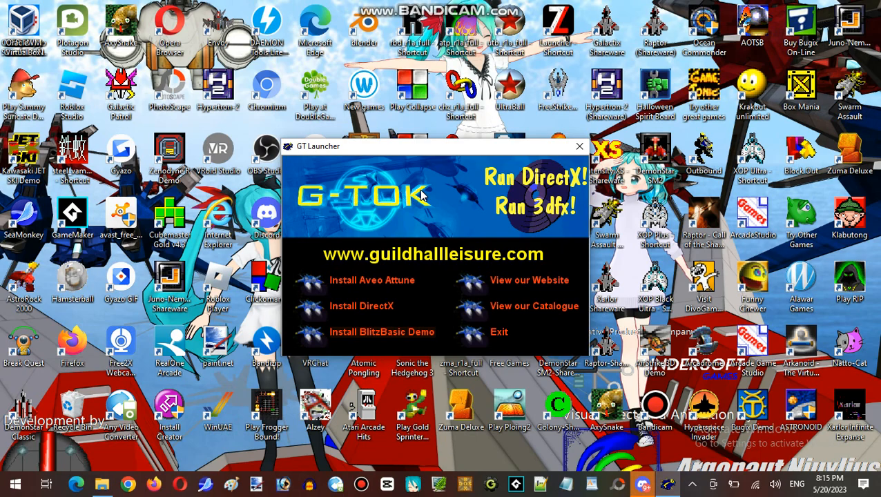
mouse_move(535, 177)
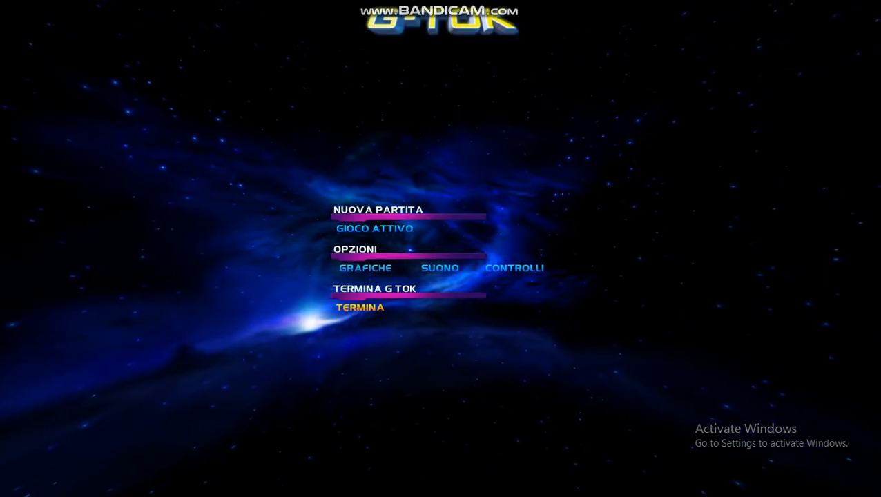
Step: Quit G-TOK via Termina in the main menu, confirming with Si
click(360, 307)
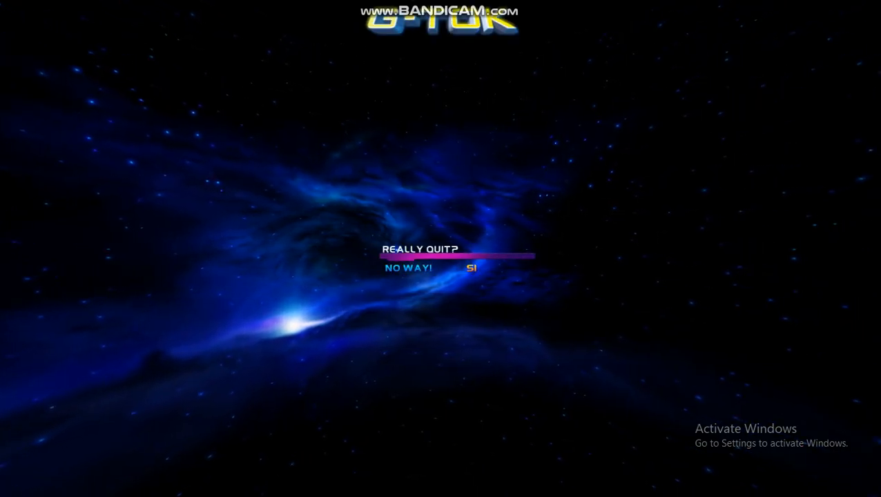
click(472, 267)
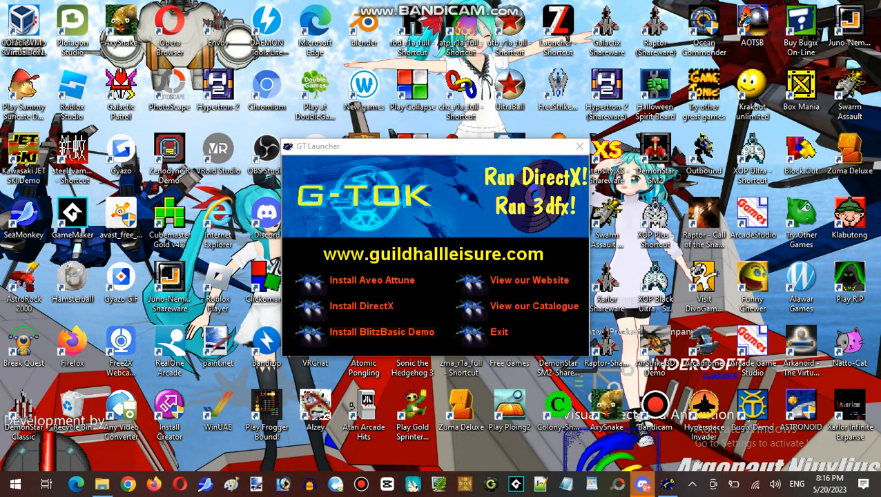